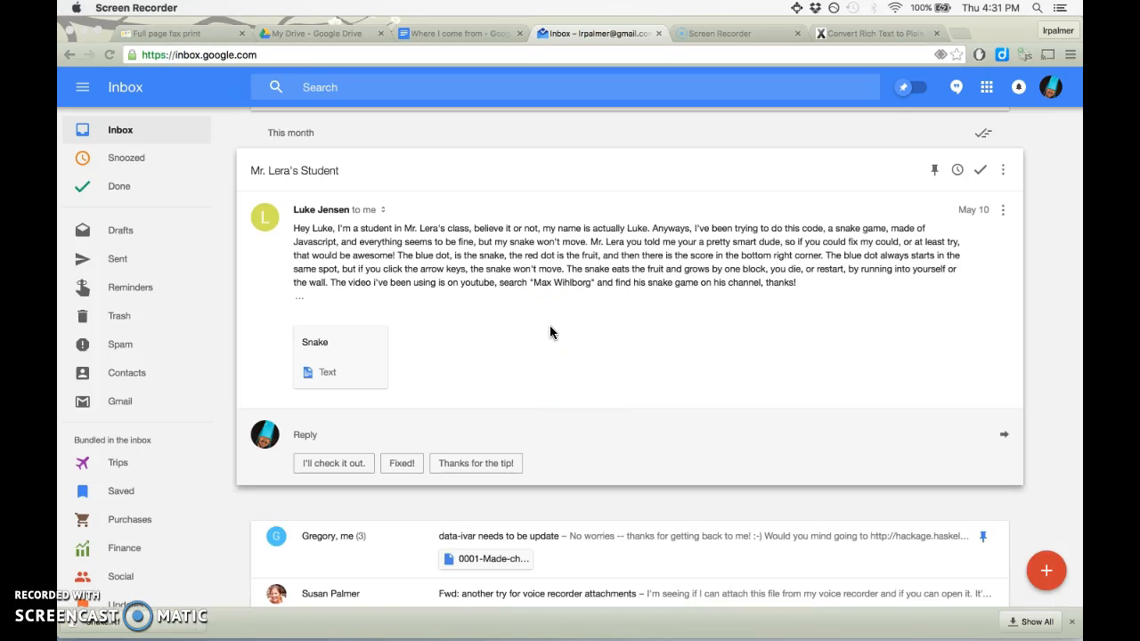
{"action": "mouse_move", "coordinate": [548, 324]}
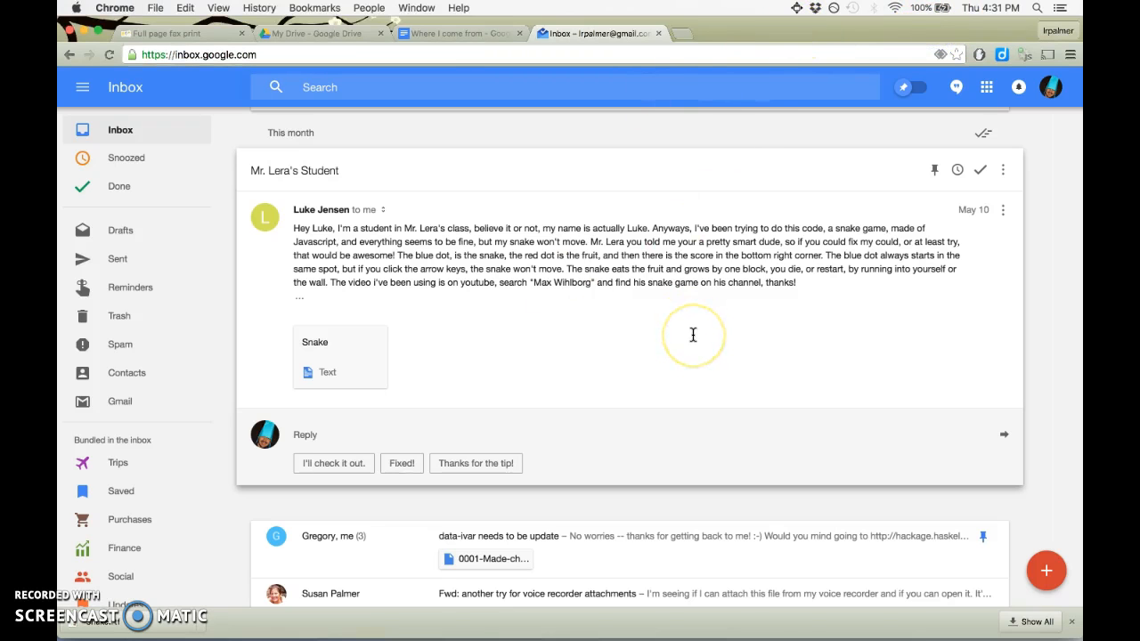
{"action": "mouse_move", "coordinate": [631, 315]}
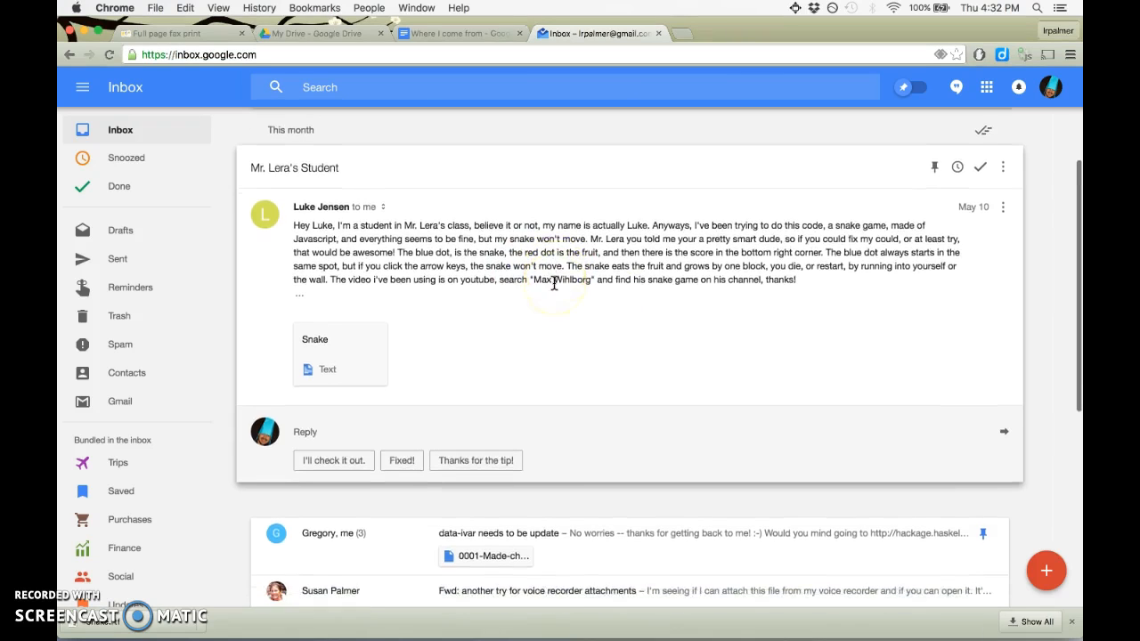
Step: Preview and download the Snake.rtf attachment from the email
{"action": "scroll", "scroll_direction": "down", "scroll_amount": 3}
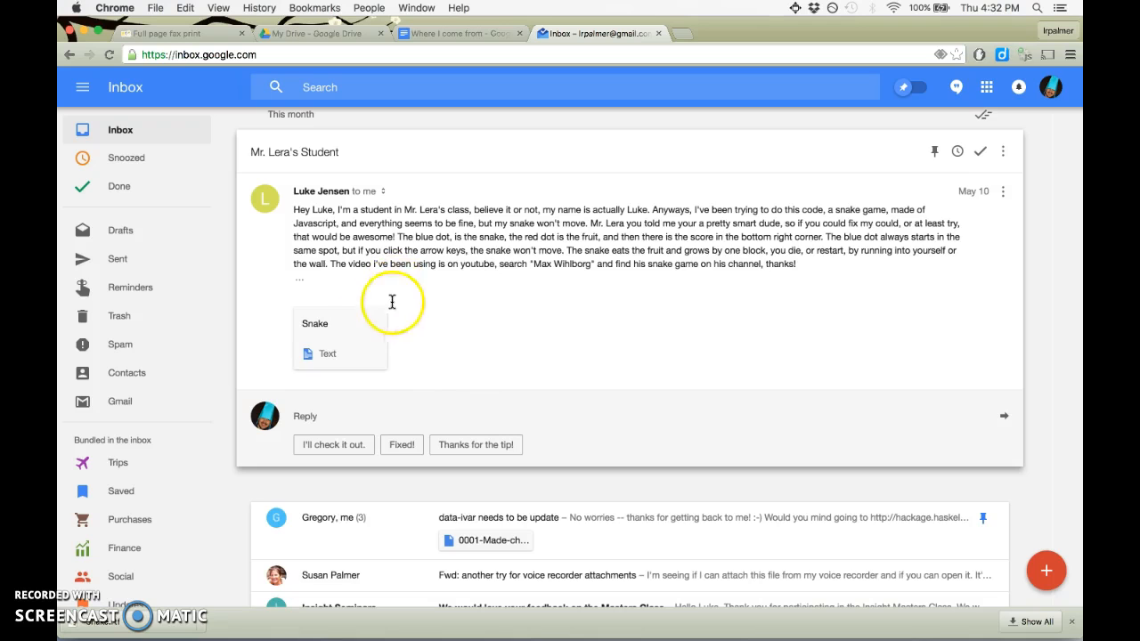
{"action": "left_click", "coordinate": [313, 325]}
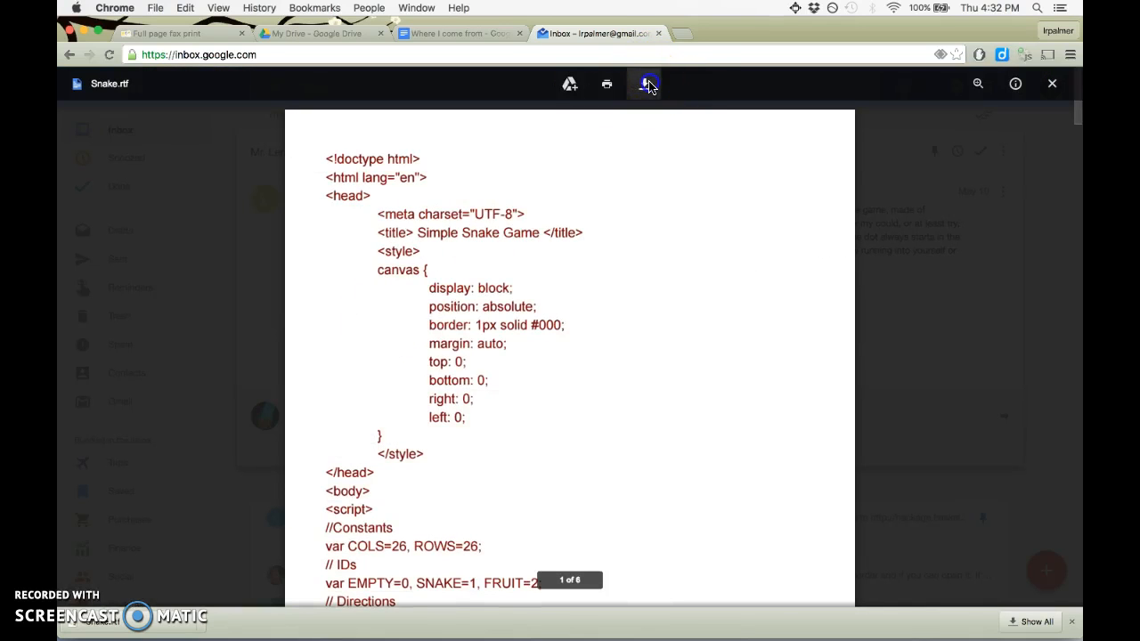
{"action": "left_click", "coordinate": [643, 83]}
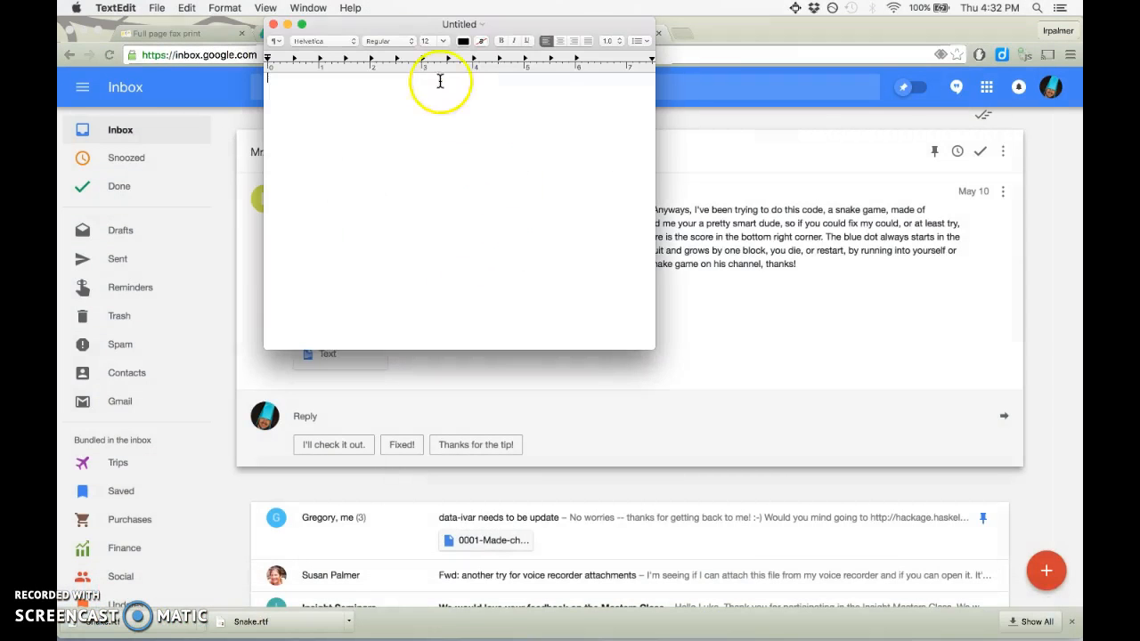
Step: Open Snake.rtf from Downloads via File > Open
{"action": "left_click", "coordinate": [185, 7]}
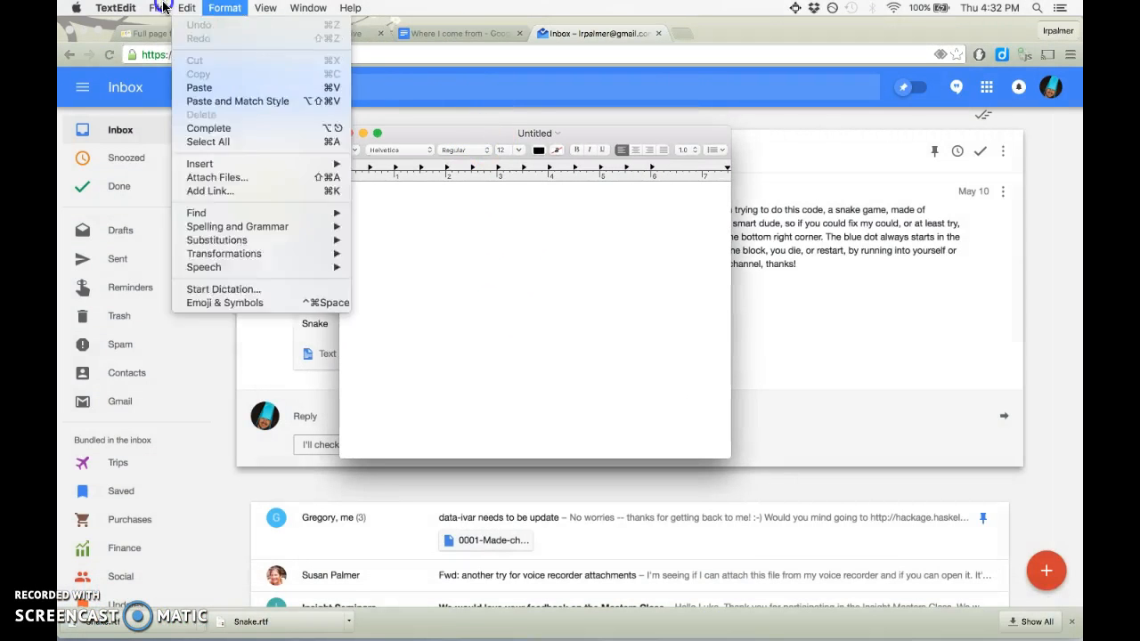
{"action": "left_click", "coordinate": [217, 178]}
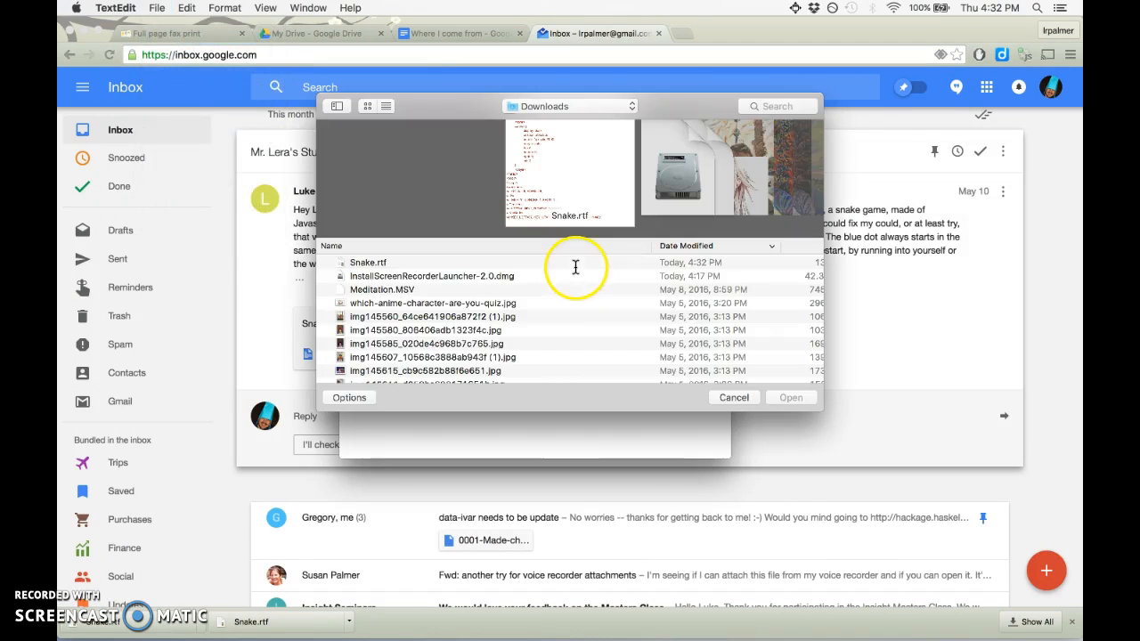
{"action": "left_click", "coordinate": [791, 398]}
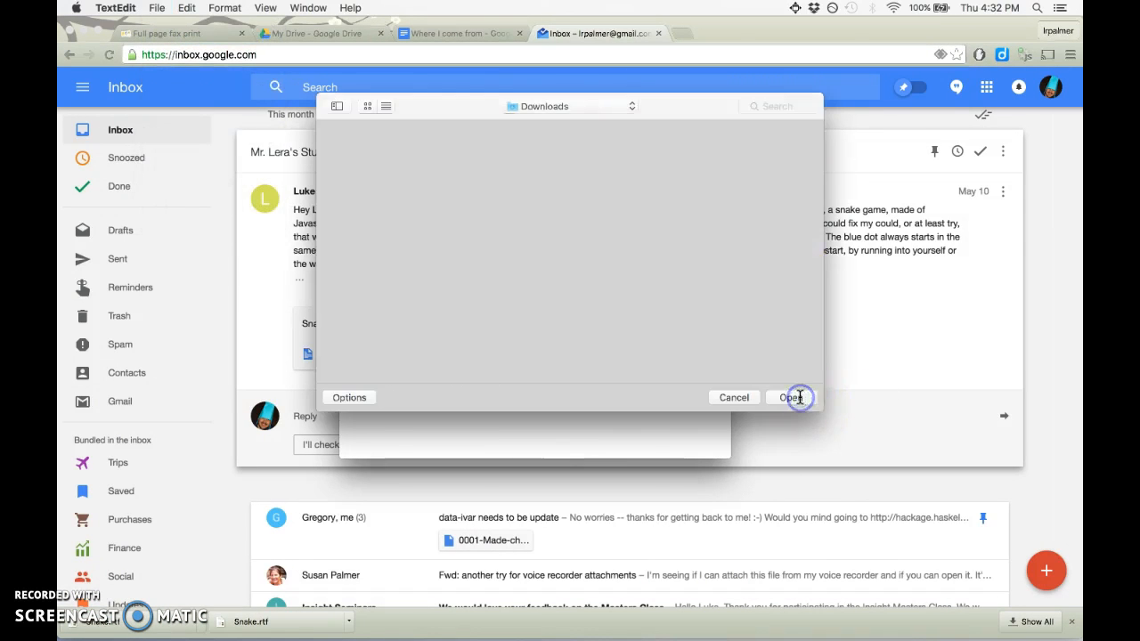
{"action": "left_click", "coordinate": [792, 397]}
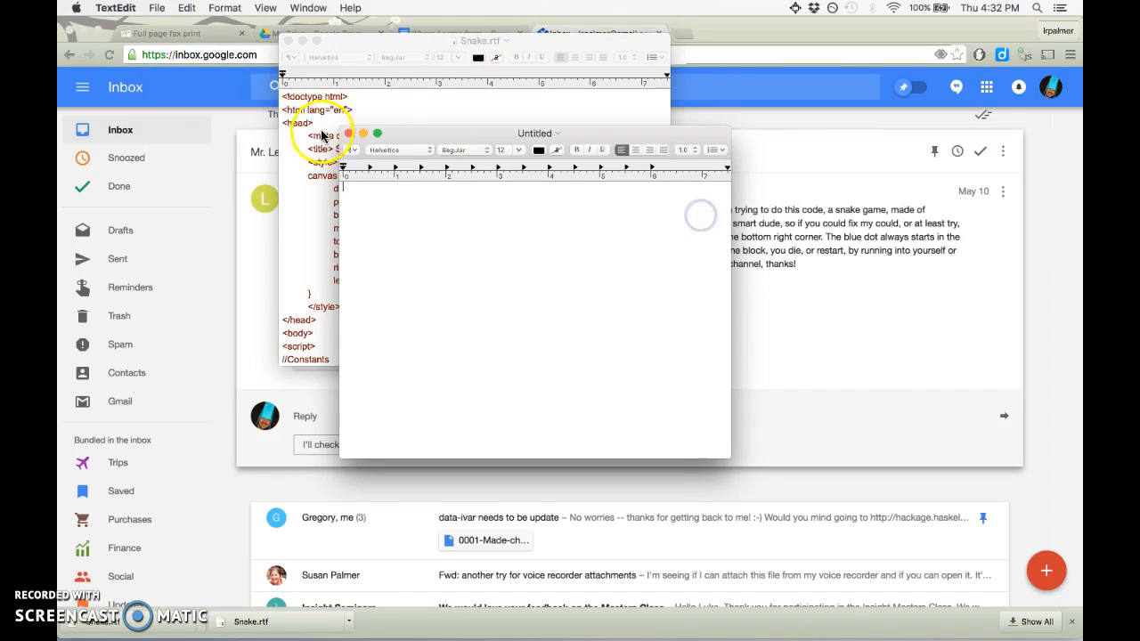
Step: Convert the code document to plain text via Format > Make Plain Text
{"action": "left_click", "coordinate": [224, 7]}
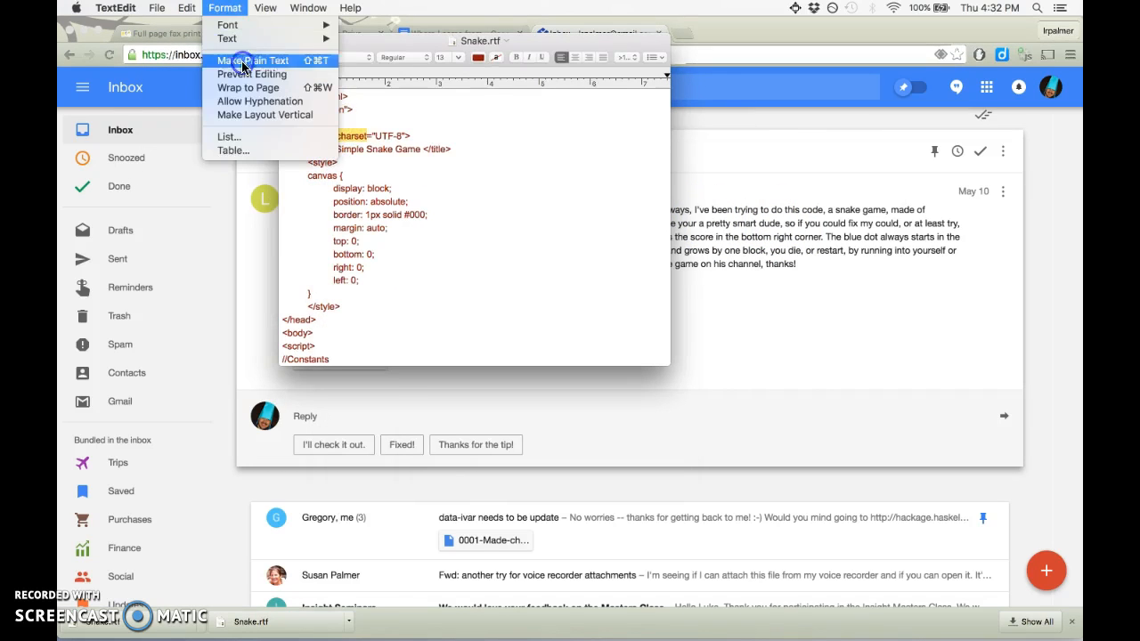
{"action": "left_click", "coordinate": [253, 61]}
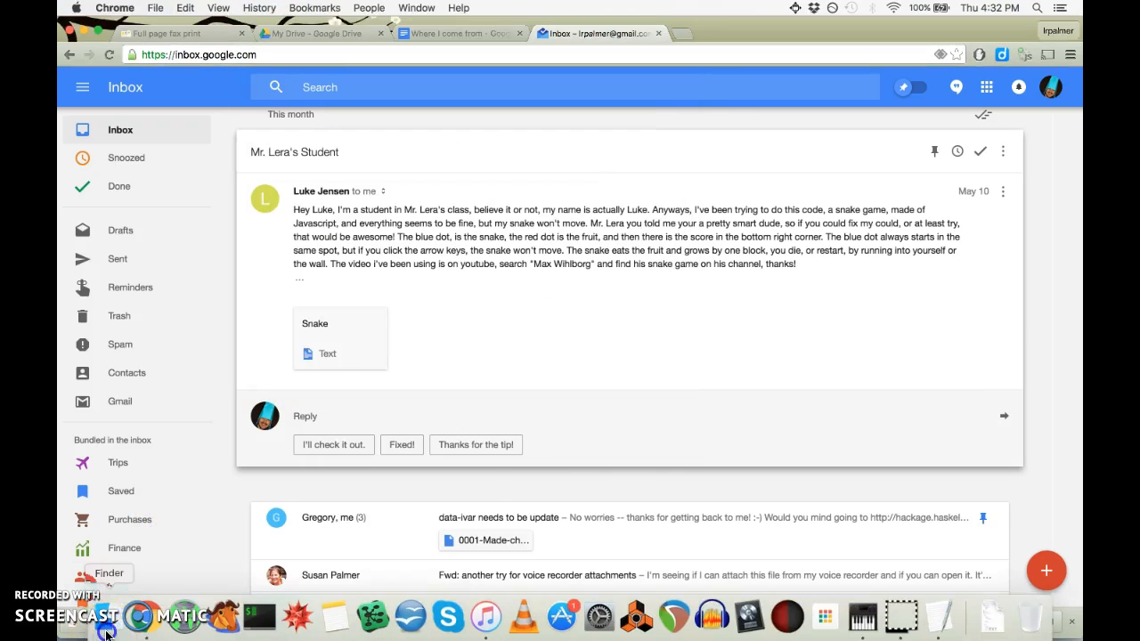
Step: Show the Downloads folder in a Finder window from the Dock
{"action": "left_click", "coordinate": [107, 634]}
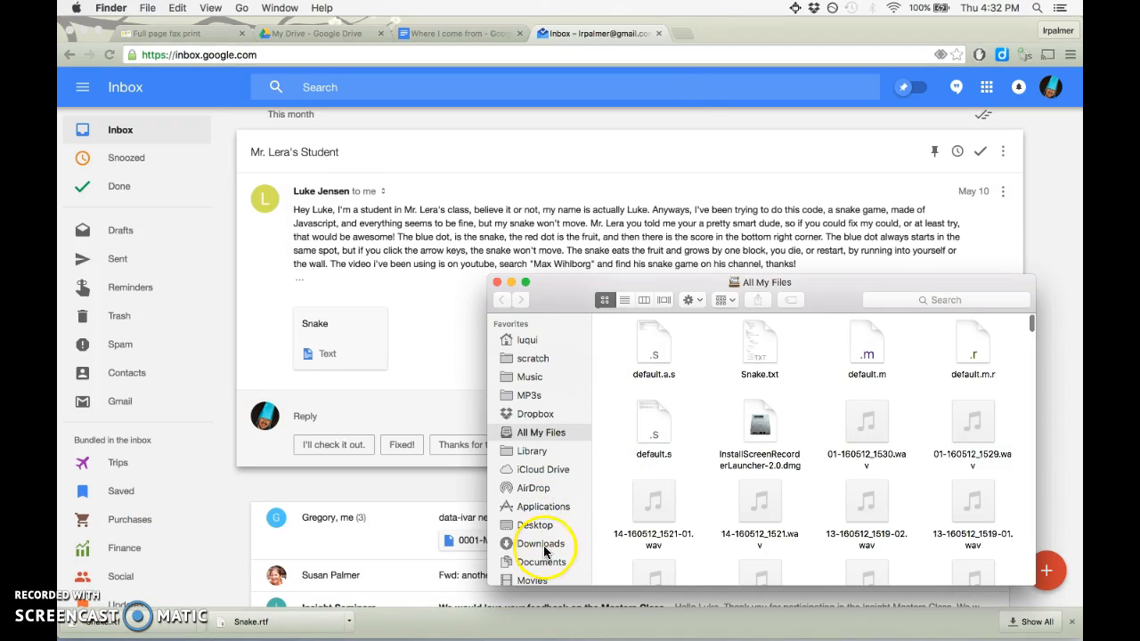
{"action": "left_click", "coordinate": [542, 543]}
{"action": "type", "text": "file:///"}
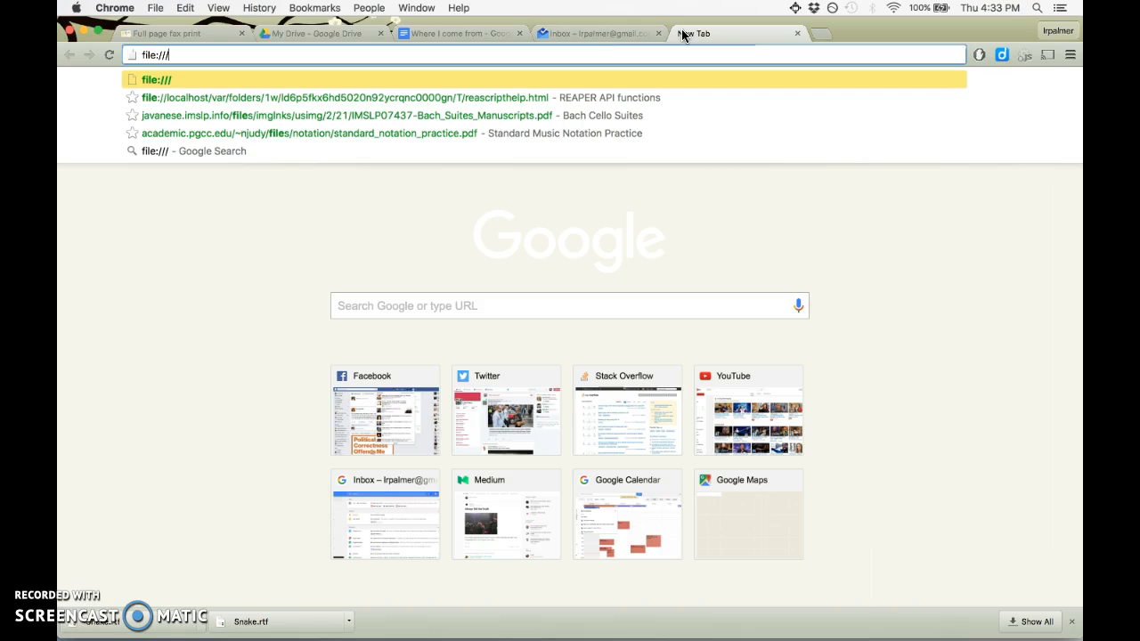
Step: Load file:///Users/.../Downloads/snake.html in a new Chrome tab
{"action": "type", "text": "Use"}
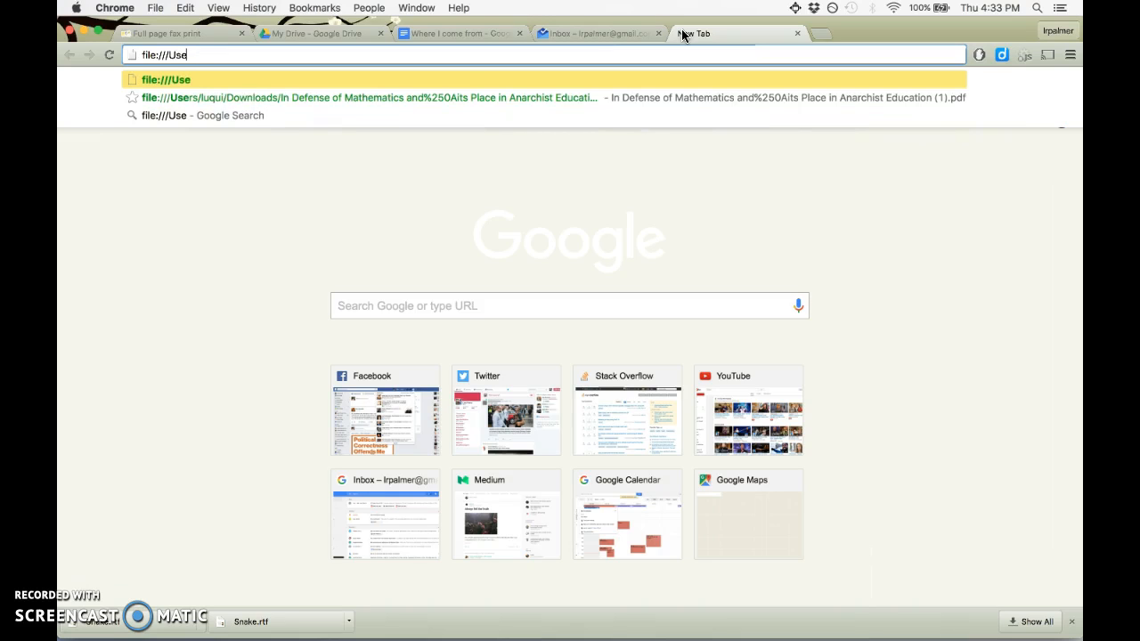
{"action": "type", "text": "rs/luqui"}
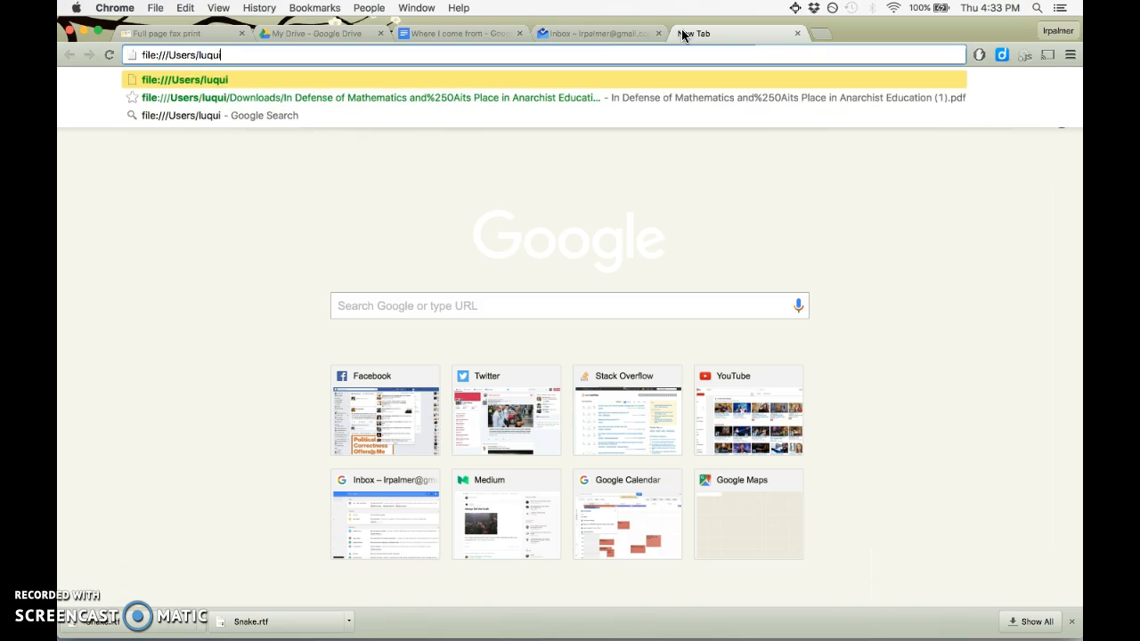
{"action": "type", "text": "/Dio"}
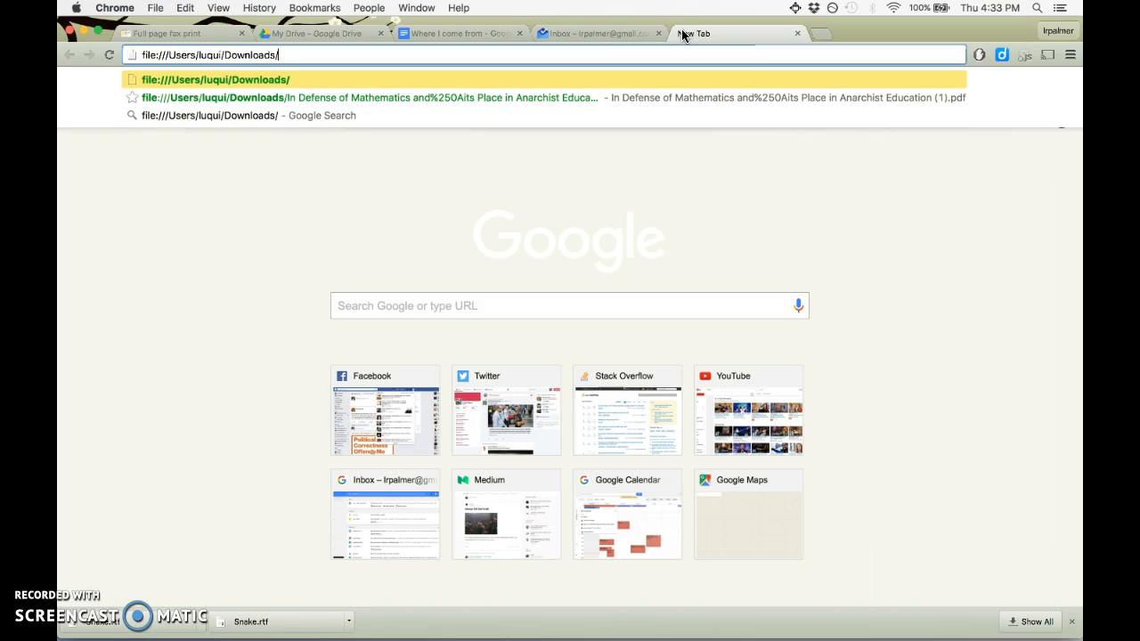
{"action": "type", "text": "snake.html"}
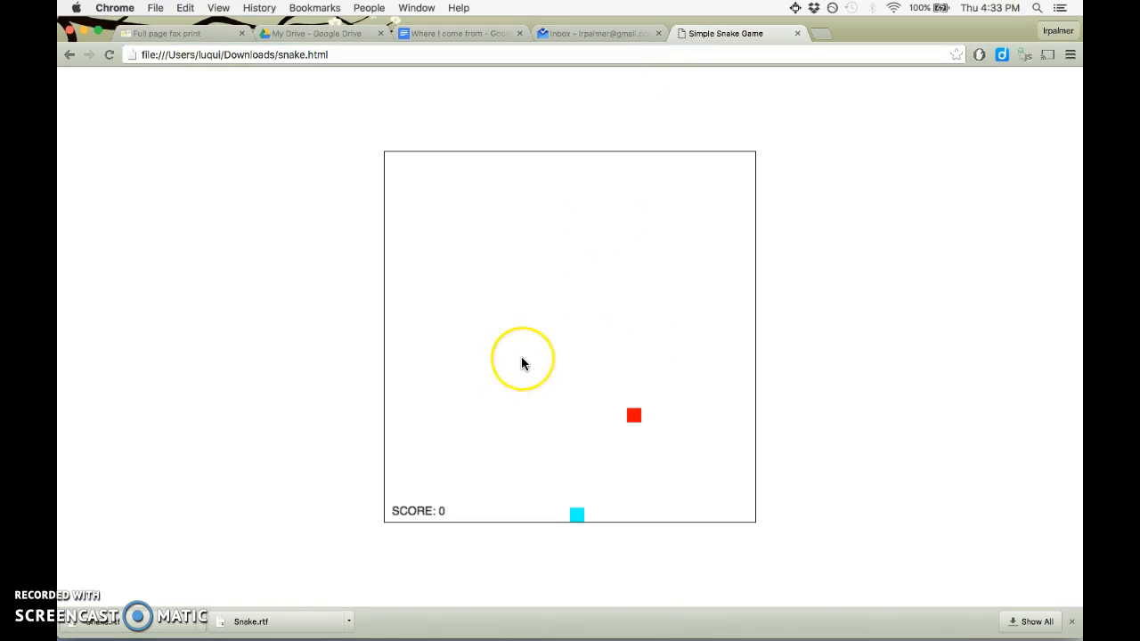
{"action": "mouse_move", "coordinate": [648, 637]}
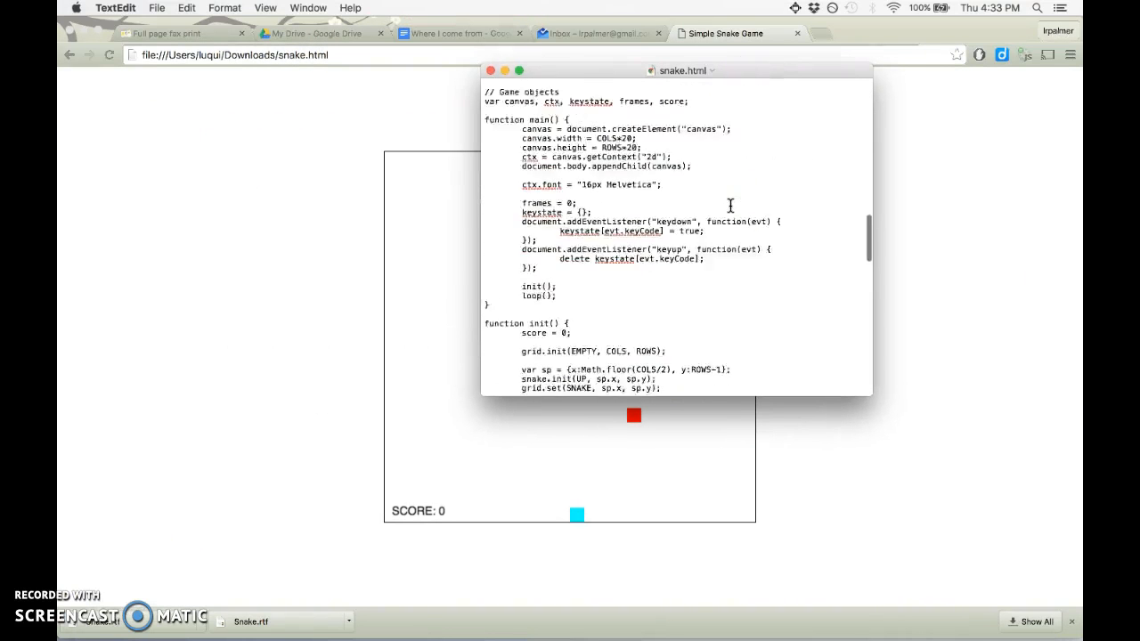
{"action": "scroll", "scroll_direction": "down", "scroll_amount": 3}
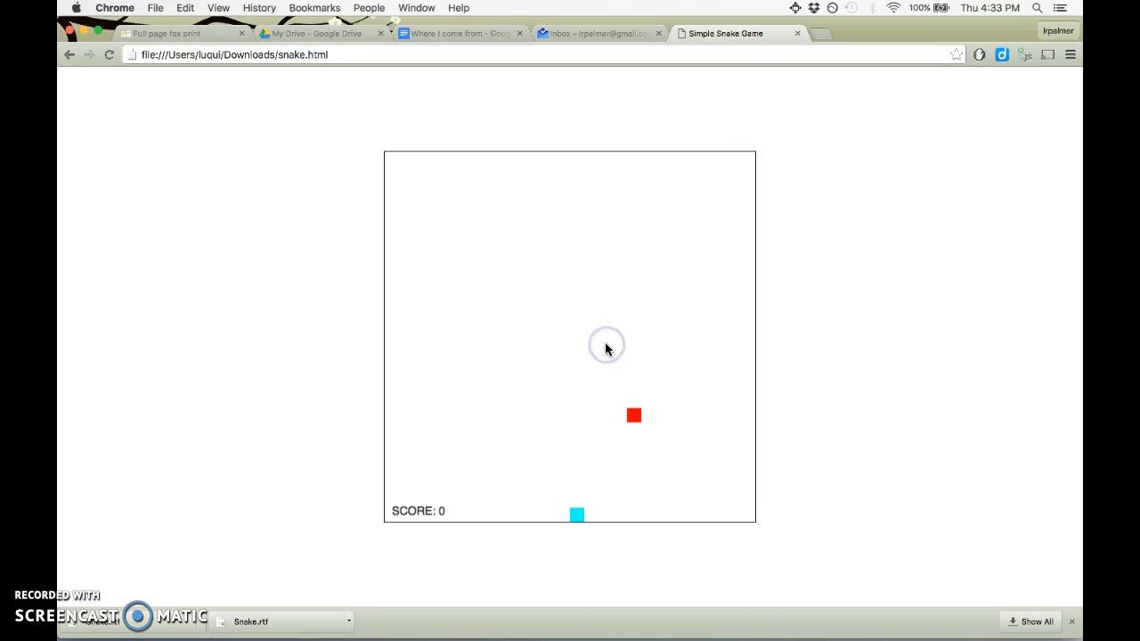
{"action": "left_click", "coordinate": [597, 32]}
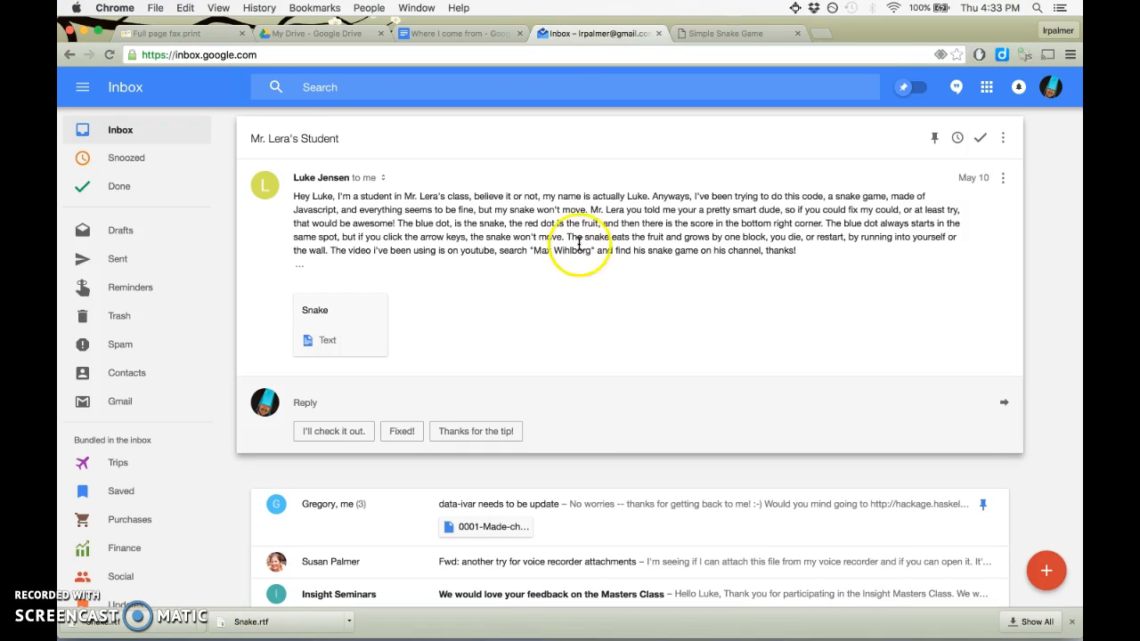
{"action": "mouse_move", "coordinate": [520, 260]}
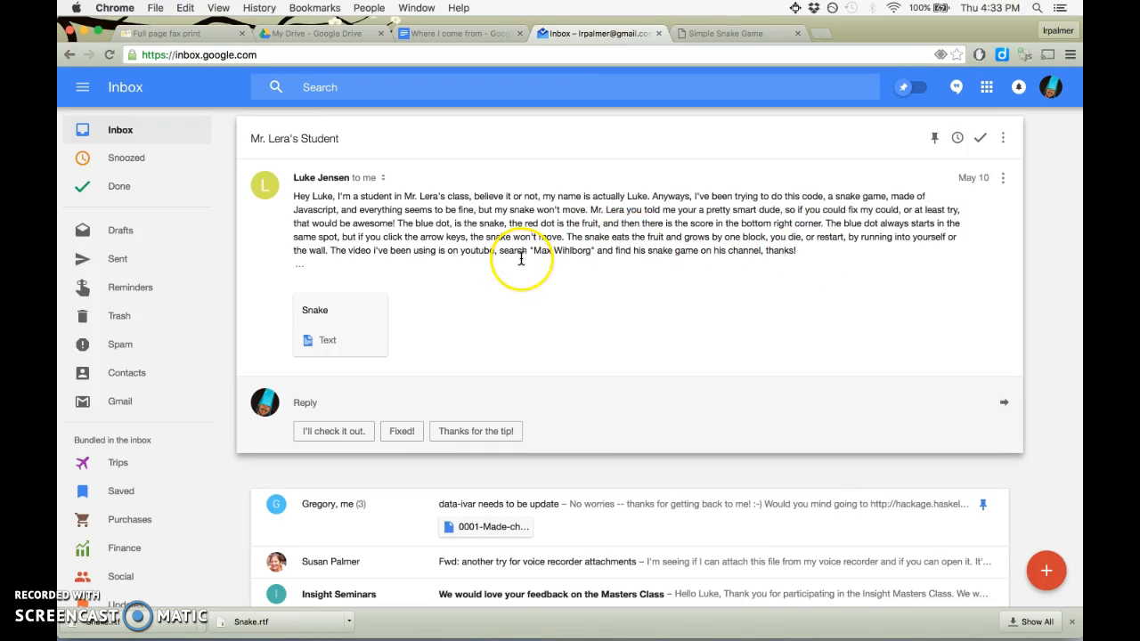
{"action": "mouse_move", "coordinate": [424, 243]}
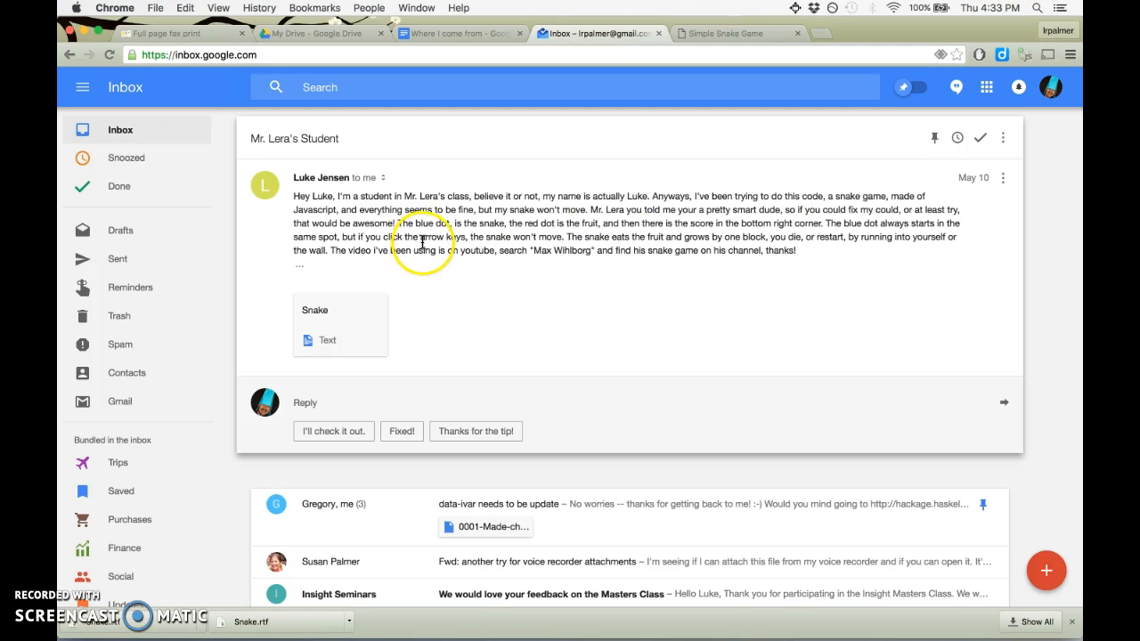
Step: Use Mission Control to bring the TextEdit snake.html window back to front
{"action": "key", "text": "F3"}
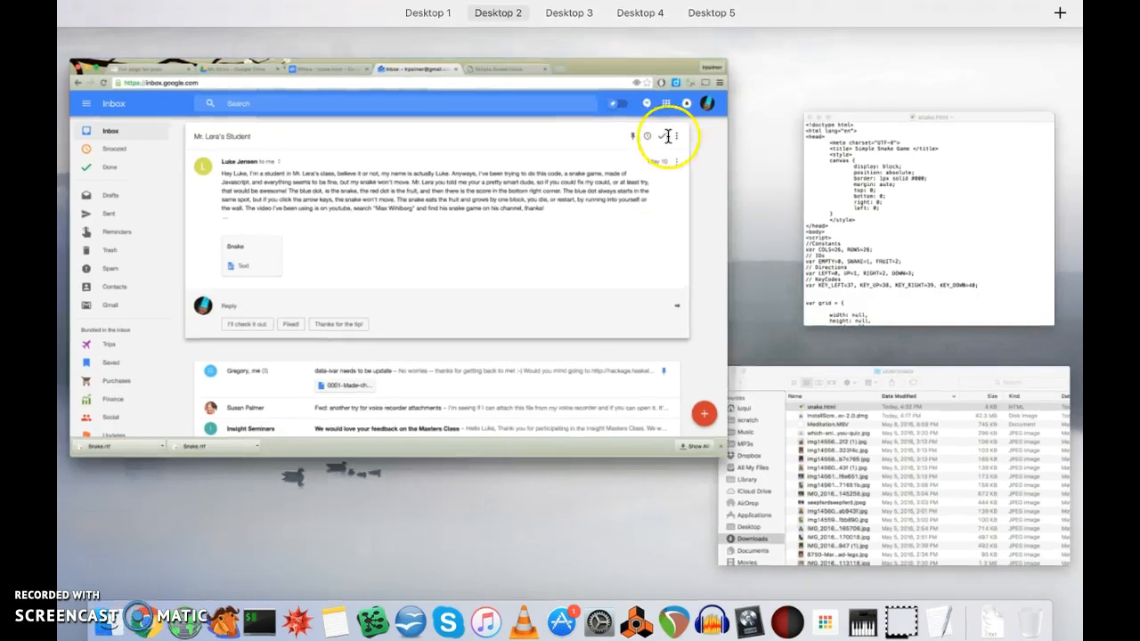
{"action": "left_click", "coordinate": [725, 32]}
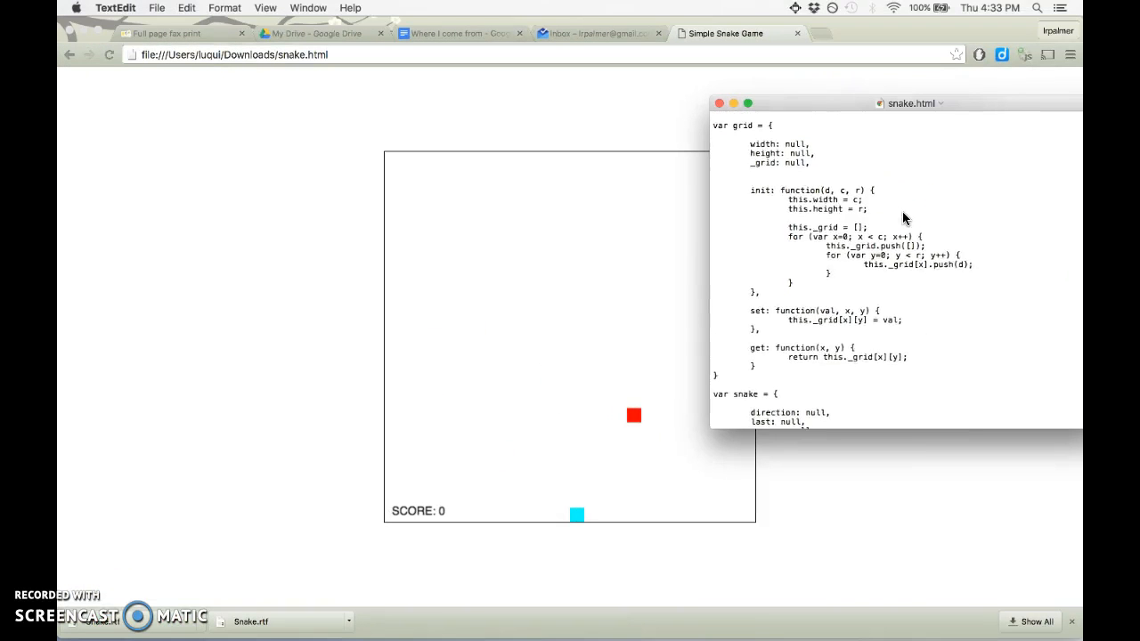
Step: Scroll to function loop() and add console.log("Loop frame!"); after its opening brace
{"action": "scroll", "scroll_direction": "down", "scroll_amount": 3}
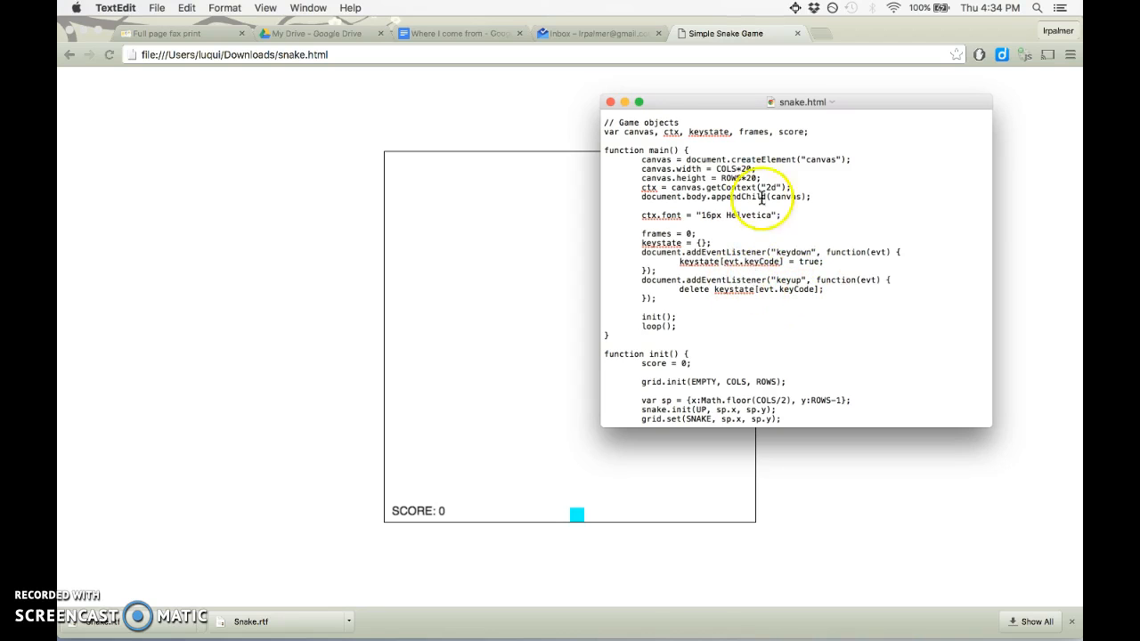
{"action": "mouse_move", "coordinate": [716, 131]}
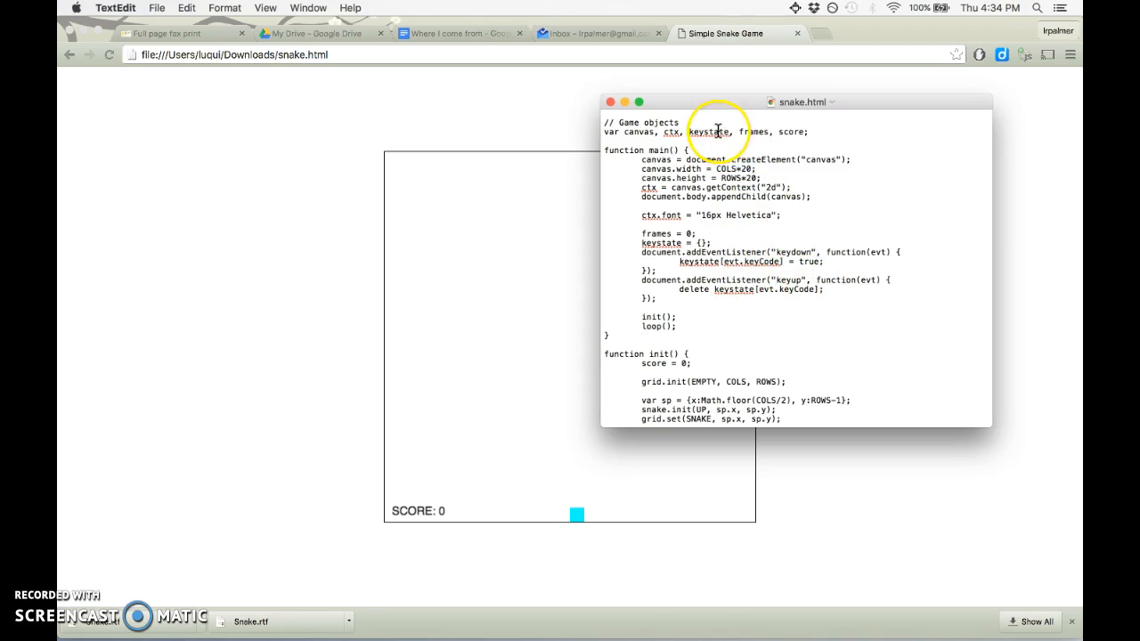
{"action": "scroll", "scroll_direction": "down", "scroll_amount": 3}
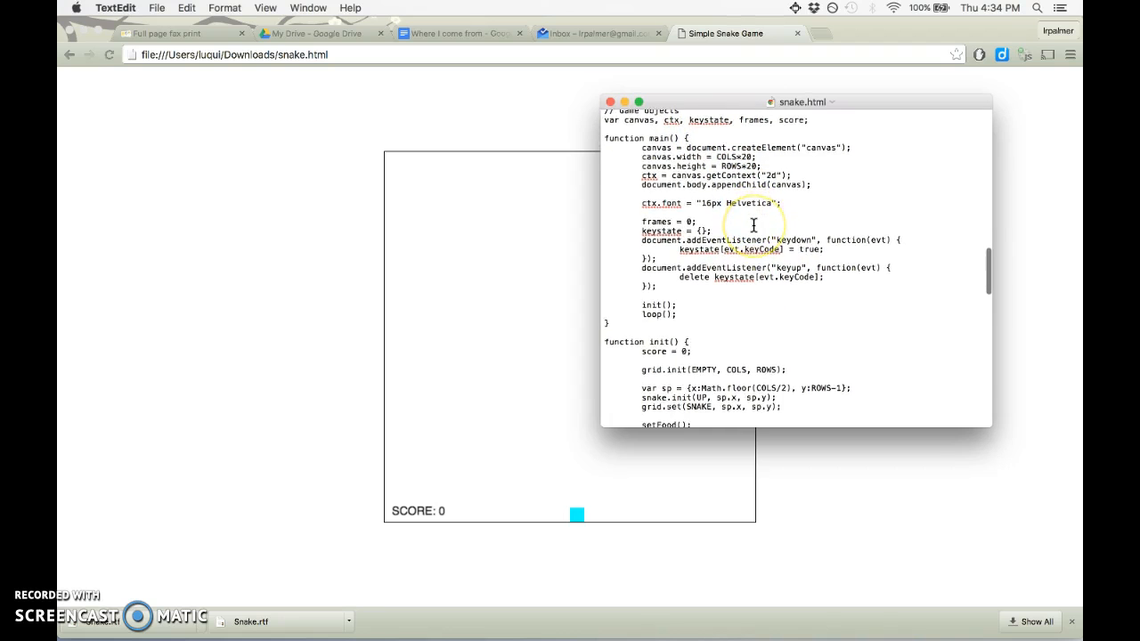
{"action": "scroll", "scroll_direction": "down", "scroll_amount": 3}
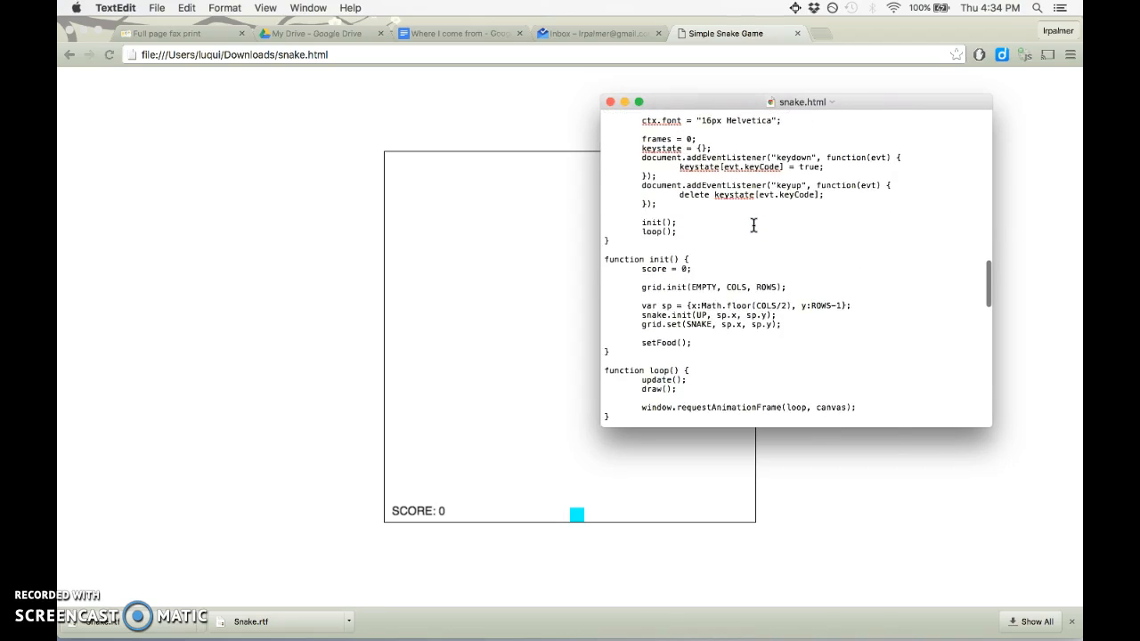
{"action": "scroll", "scroll_direction": "down", "scroll_amount": 3}
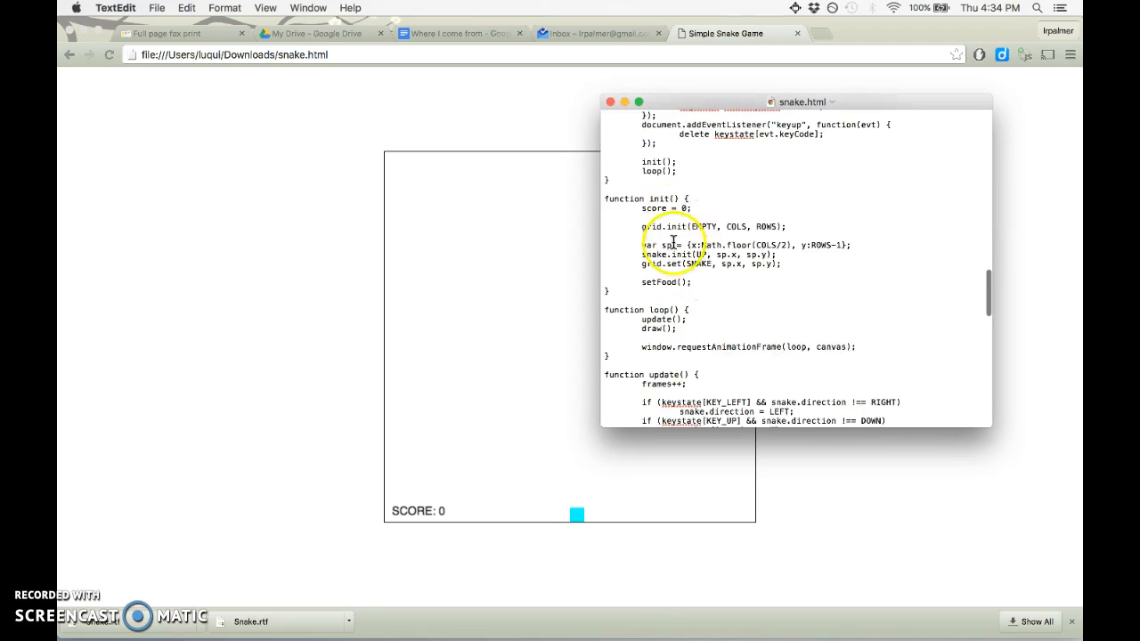
{"action": "scroll", "scroll_direction": "down", "scroll_amount": 3}
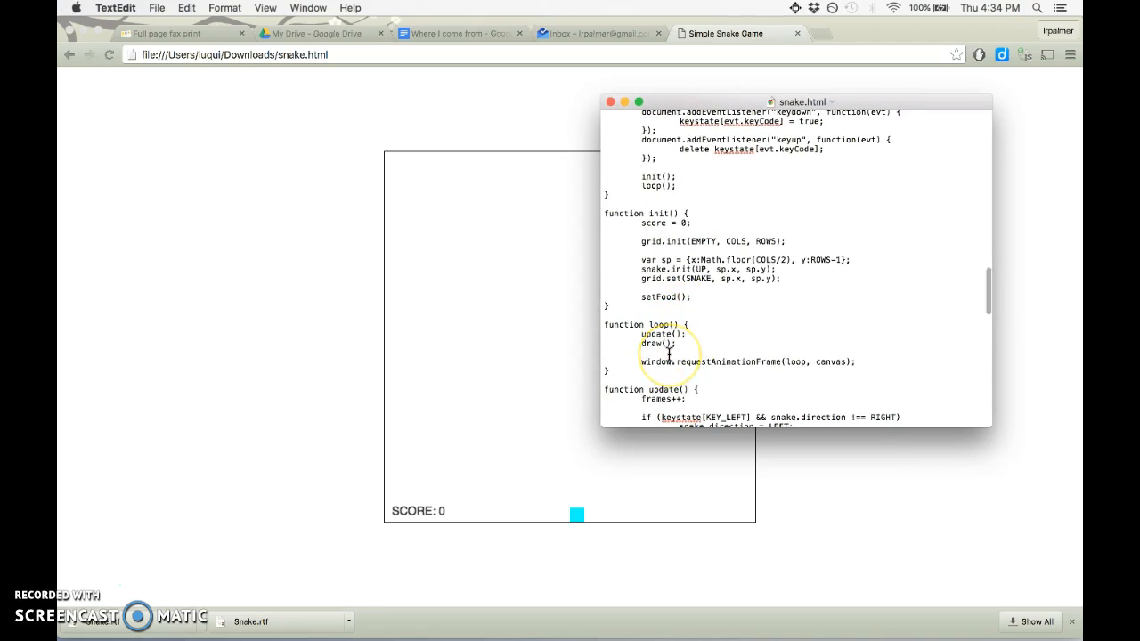
{"action": "mouse_move", "coordinate": [750, 360]}
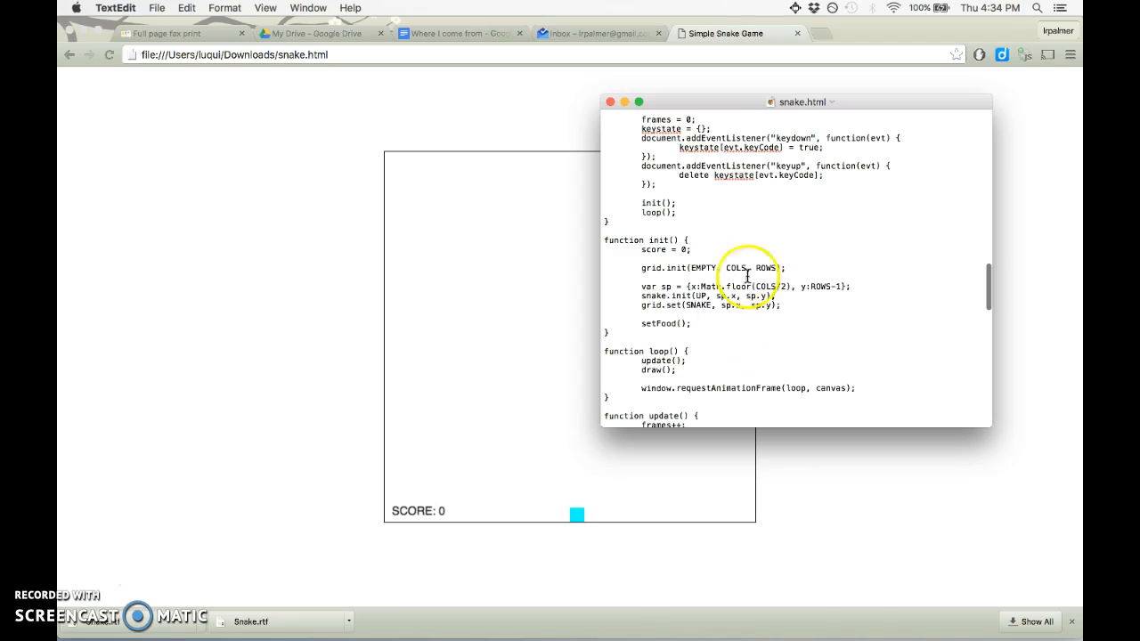
{"action": "scroll", "scroll_direction": "down", "scroll_amount": 3}
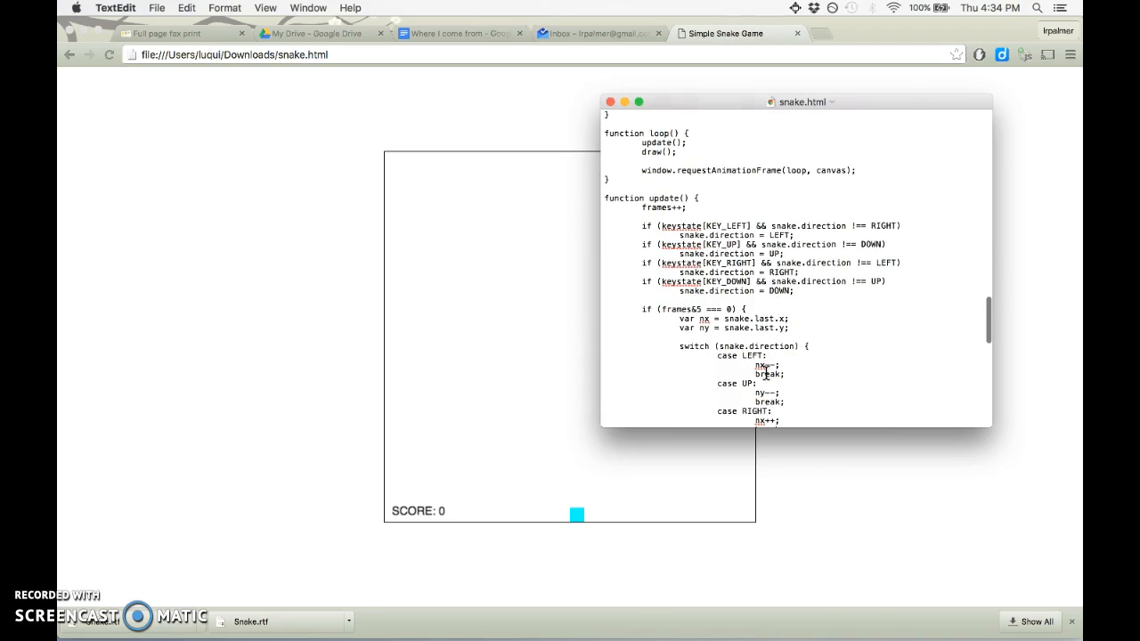
{"action": "scroll", "scroll_direction": "down", "scroll_amount": 3}
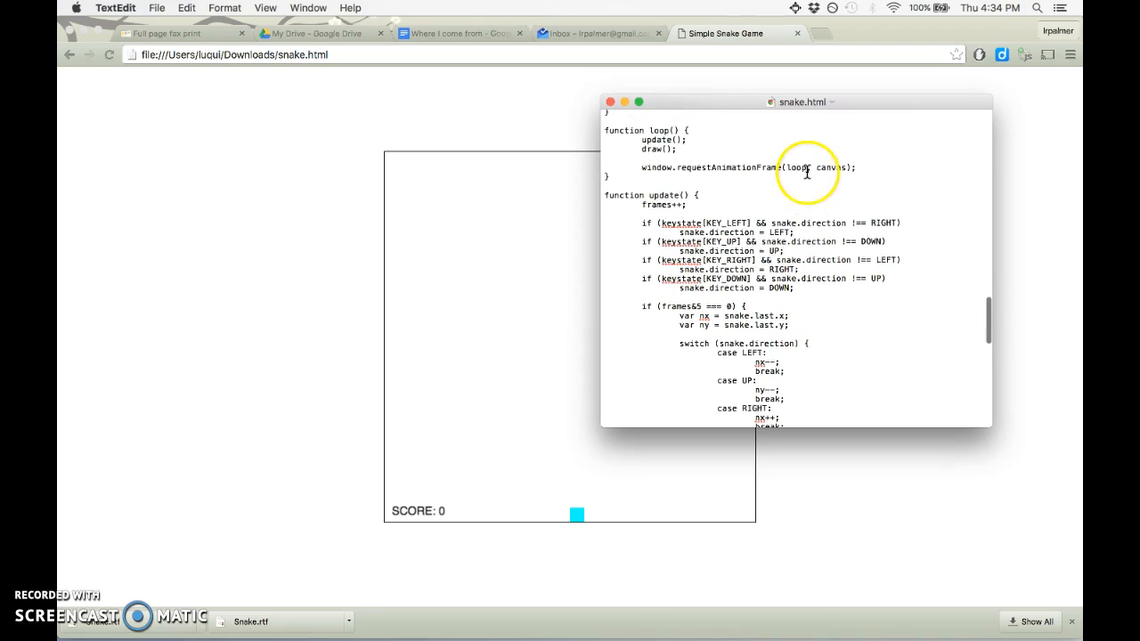
{"action": "mouse_move", "coordinate": [715, 134]}
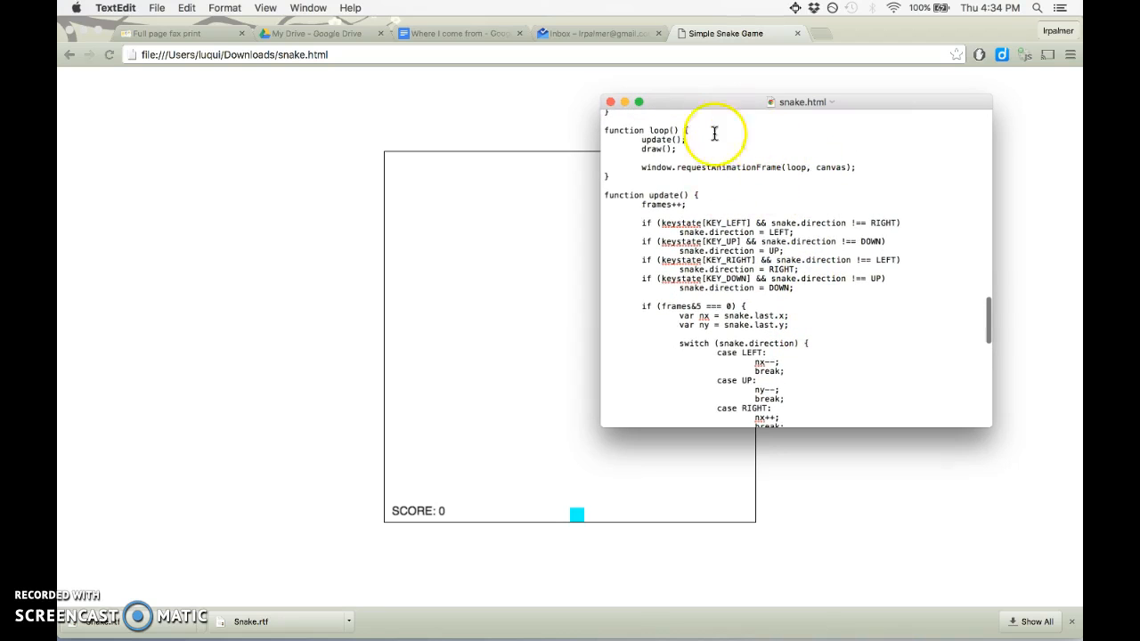
{"action": "scroll", "scroll_direction": "down", "scroll_amount": 3}
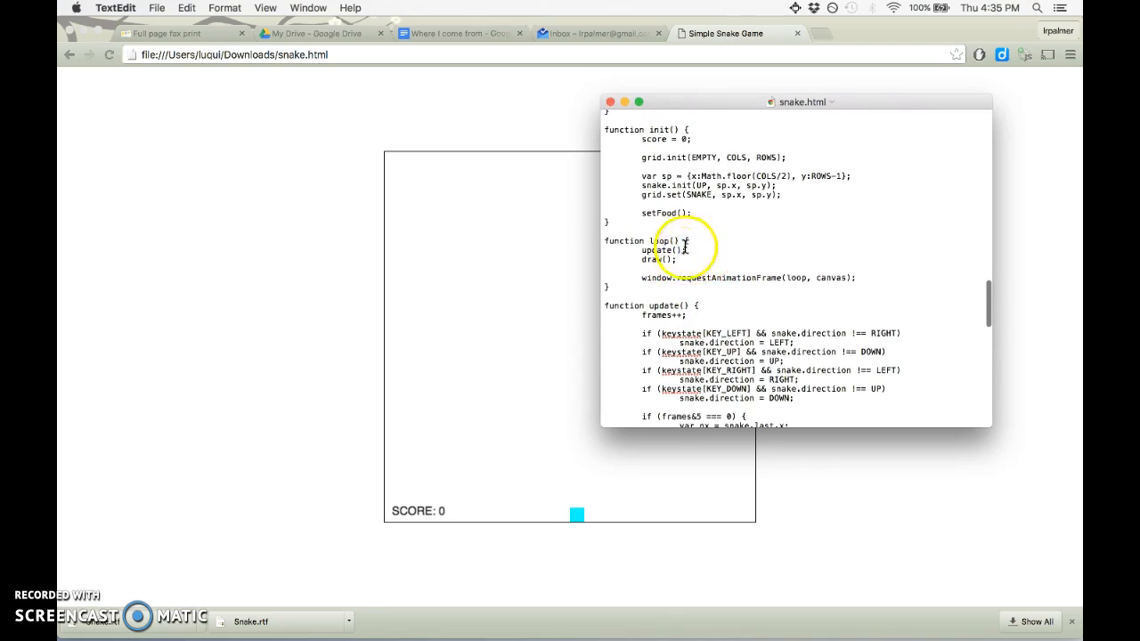
{"action": "mouse_move", "coordinate": [800, 276]}
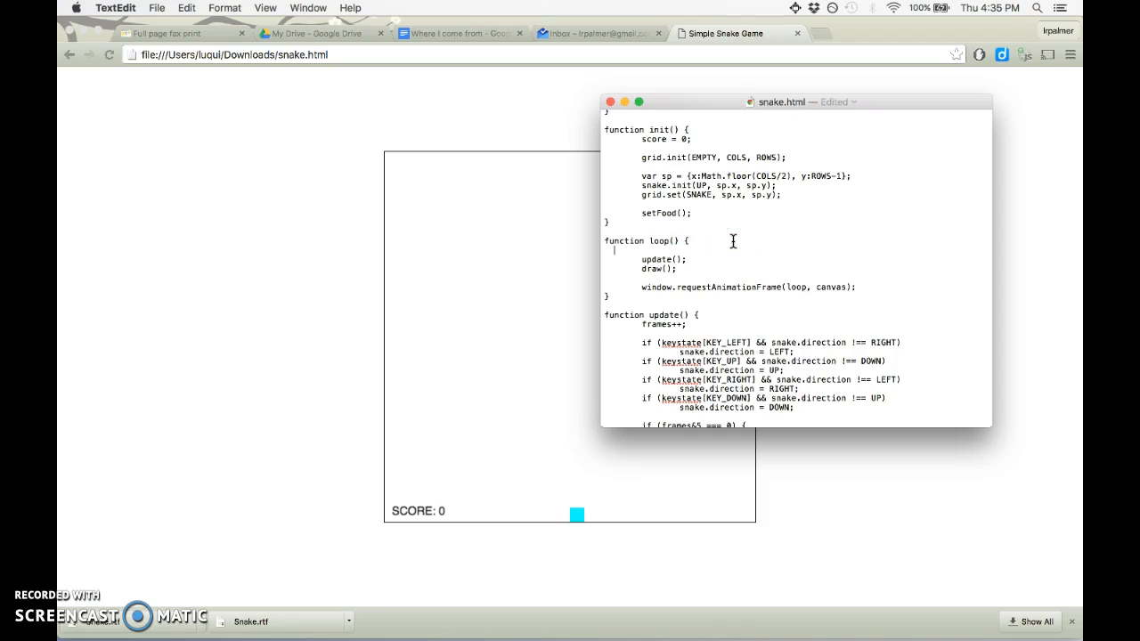
{"action": "type", "text": "console.log(“Loop frame!”);"}
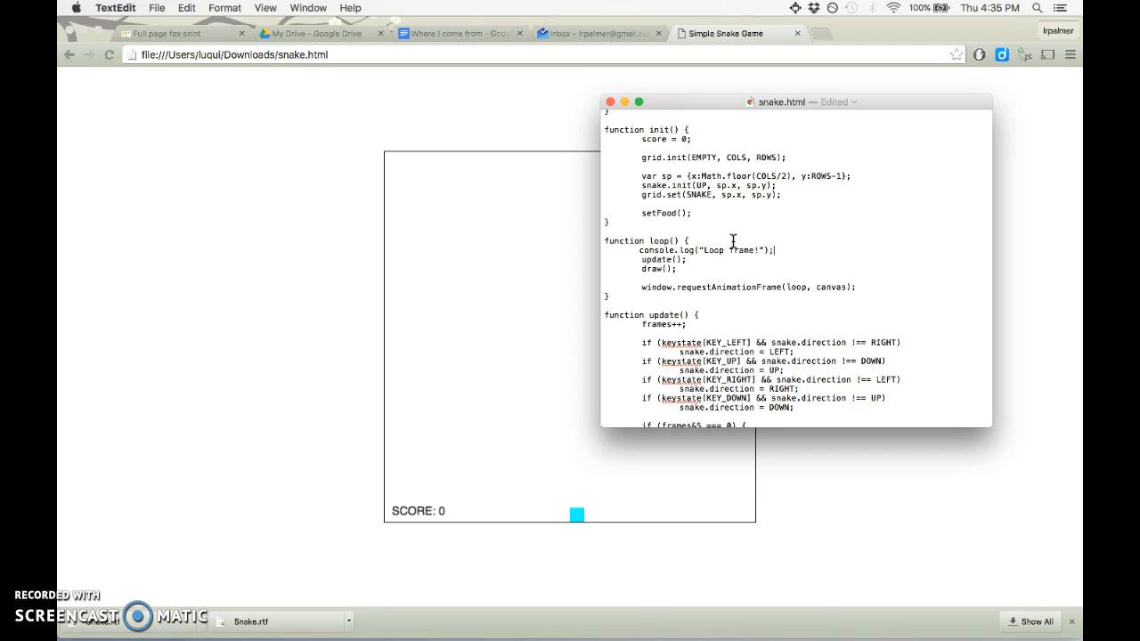
Step: Open Developer Tools from Chrome's More Tools menu, then return to the code window
{"action": "left_click", "coordinate": [1070, 54]}
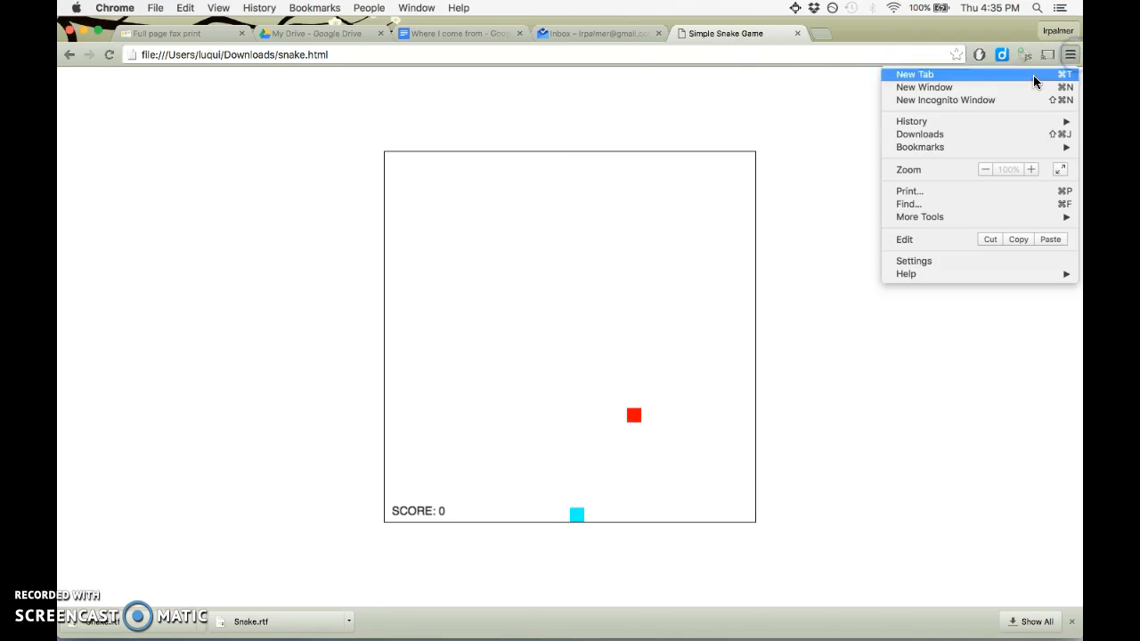
{"action": "mouse_move", "coordinate": [949, 185]}
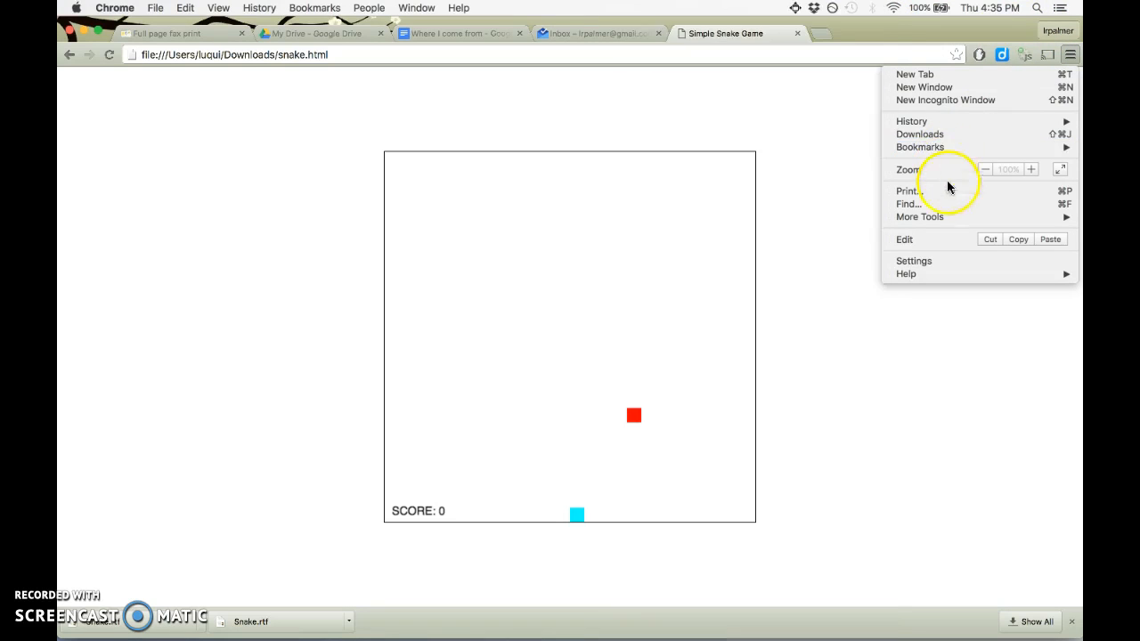
{"action": "left_click", "coordinate": [919, 217]}
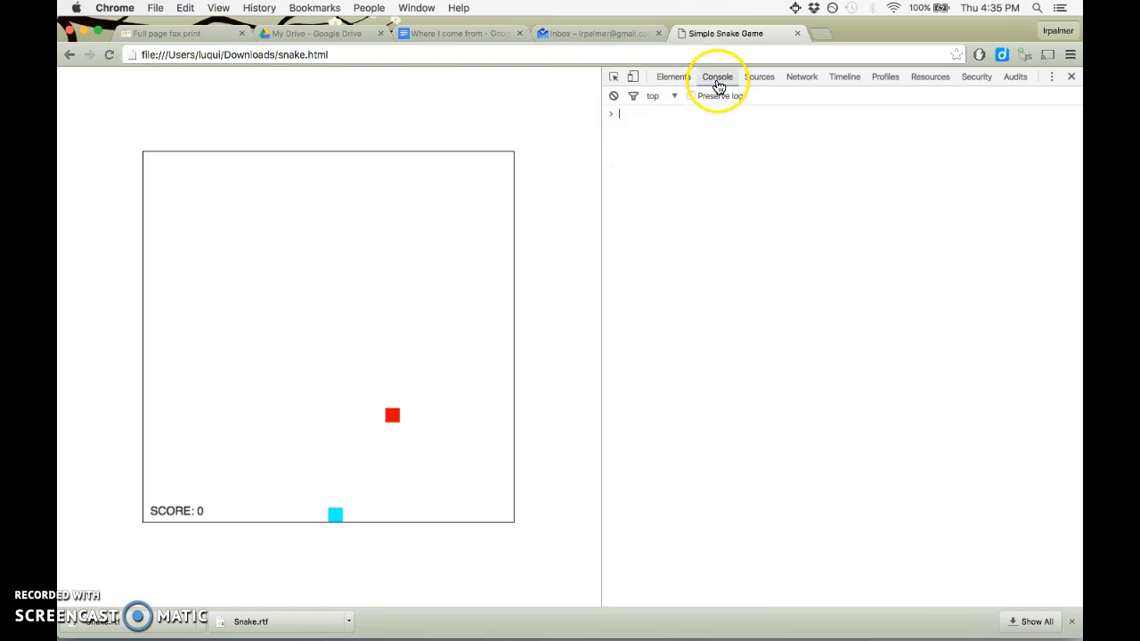
{"action": "key", "text": "F3"}
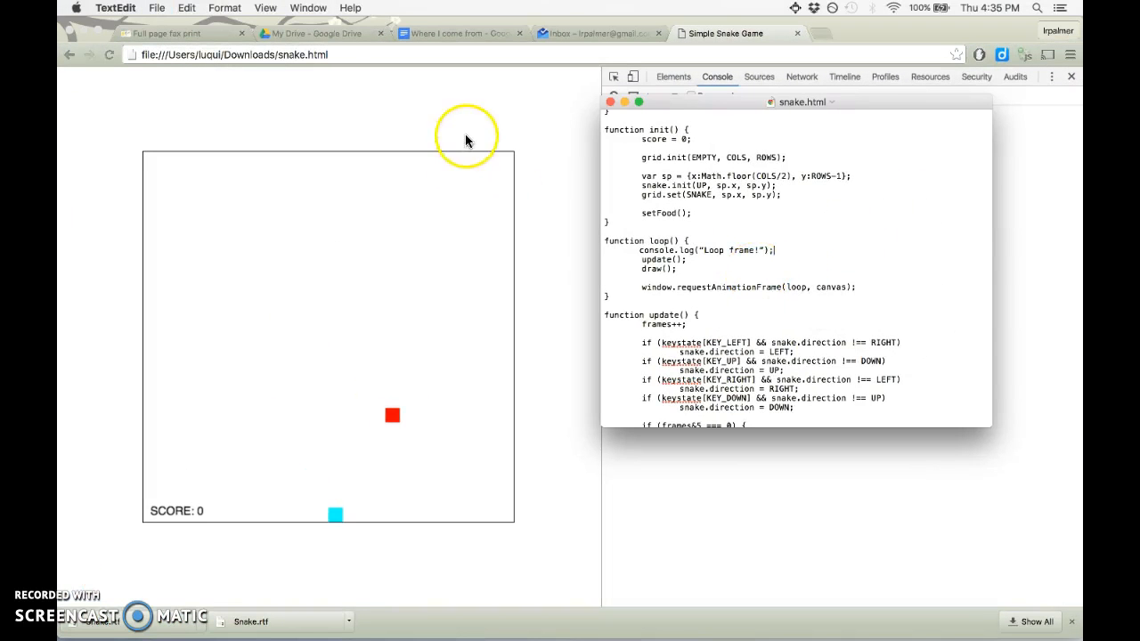
{"action": "key", "text": "F3"}
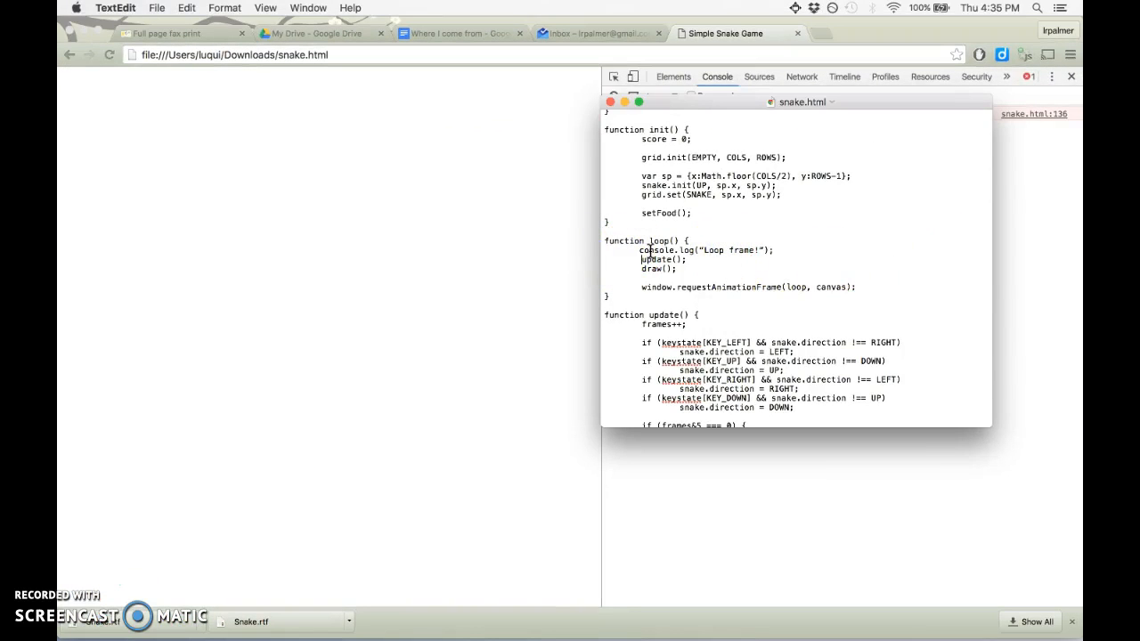
{"action": "mouse_move", "coordinate": [816, 88]}
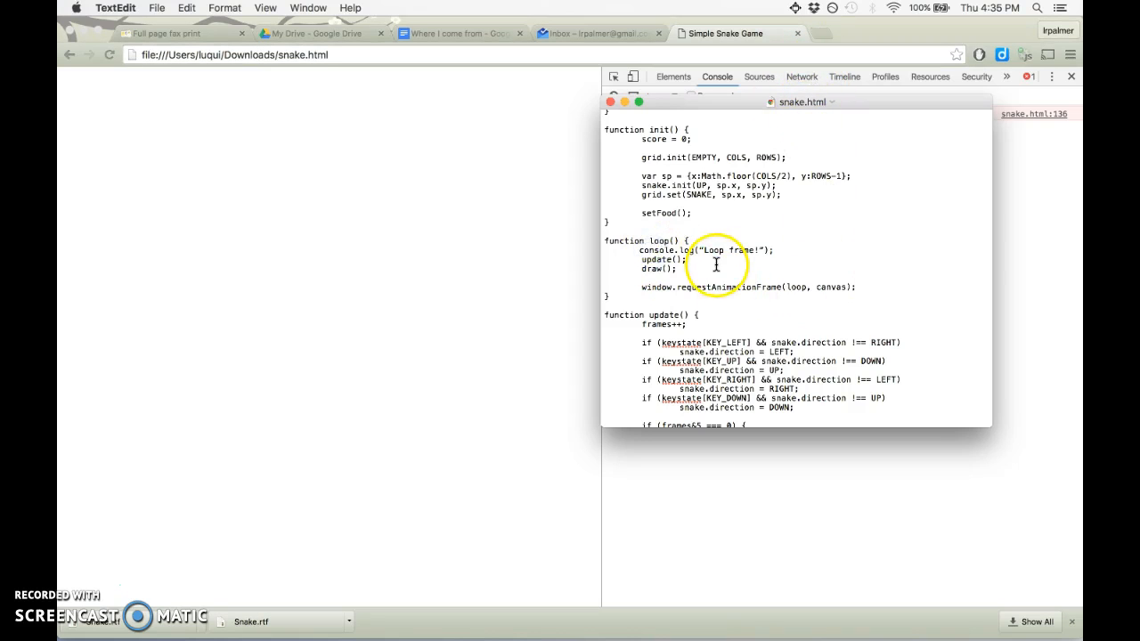
{"action": "left_click", "coordinate": [186, 8]}
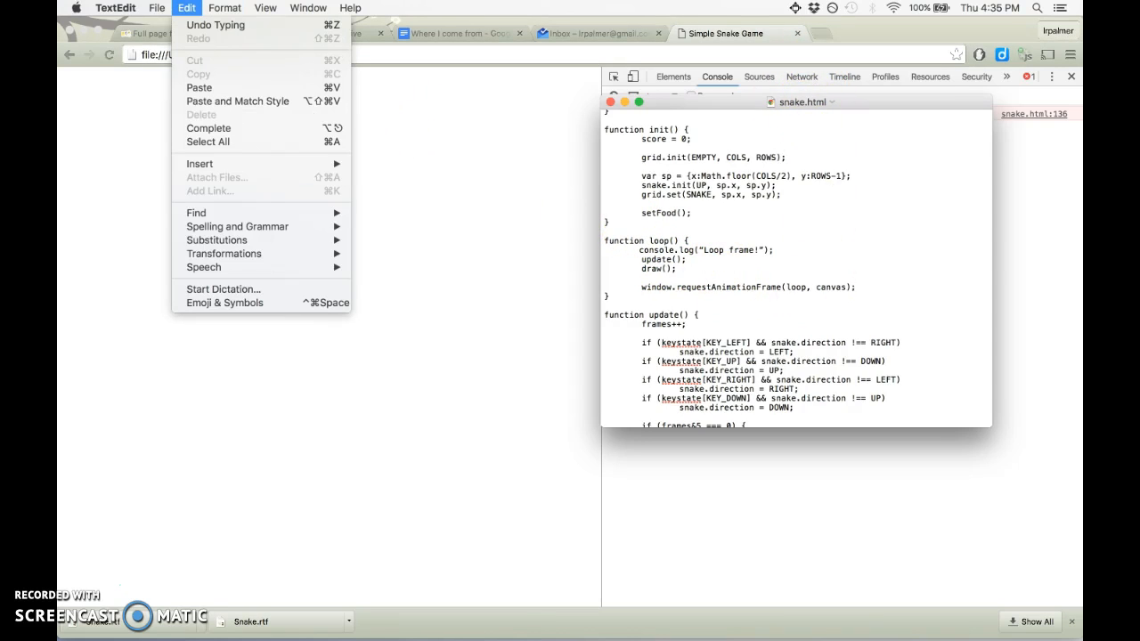
{"action": "left_click", "coordinate": [264, 7]}
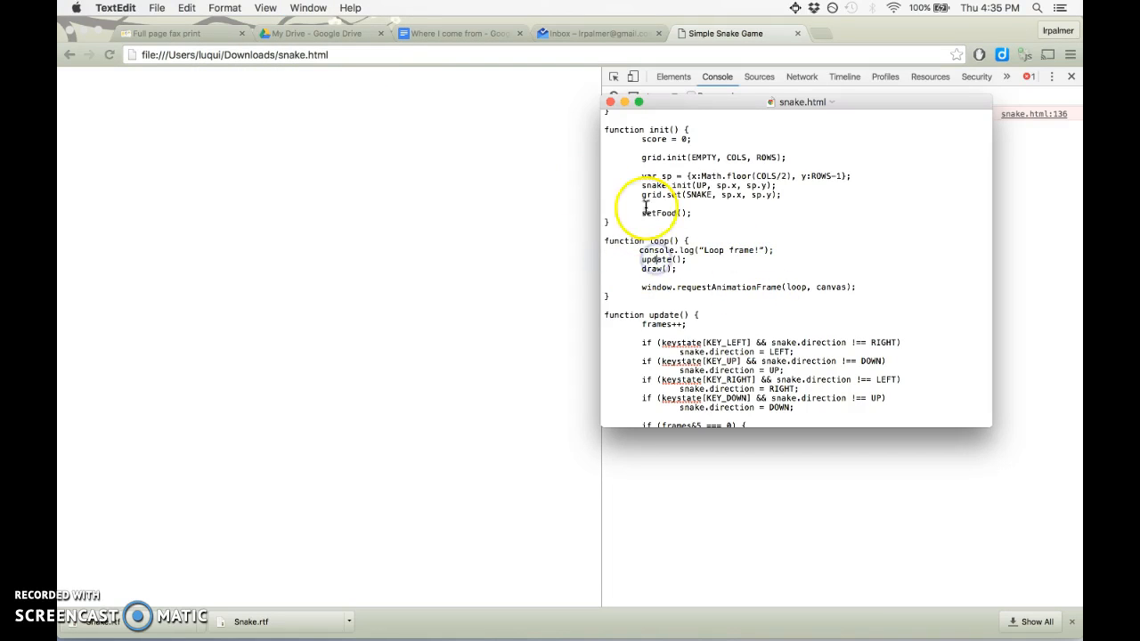
{"action": "mouse_move", "coordinate": [617, 107]}
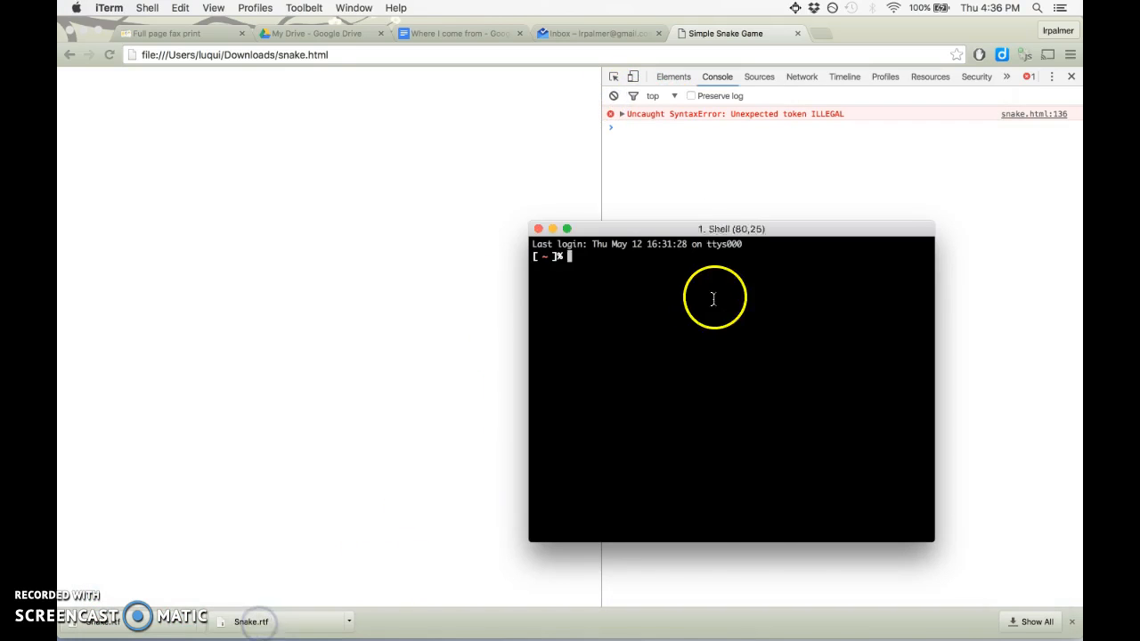
Step: Open Downloads/snake.html in vim and jump to line 136 to fix the console.log quotes
{"action": "type", "text": "cd D"}
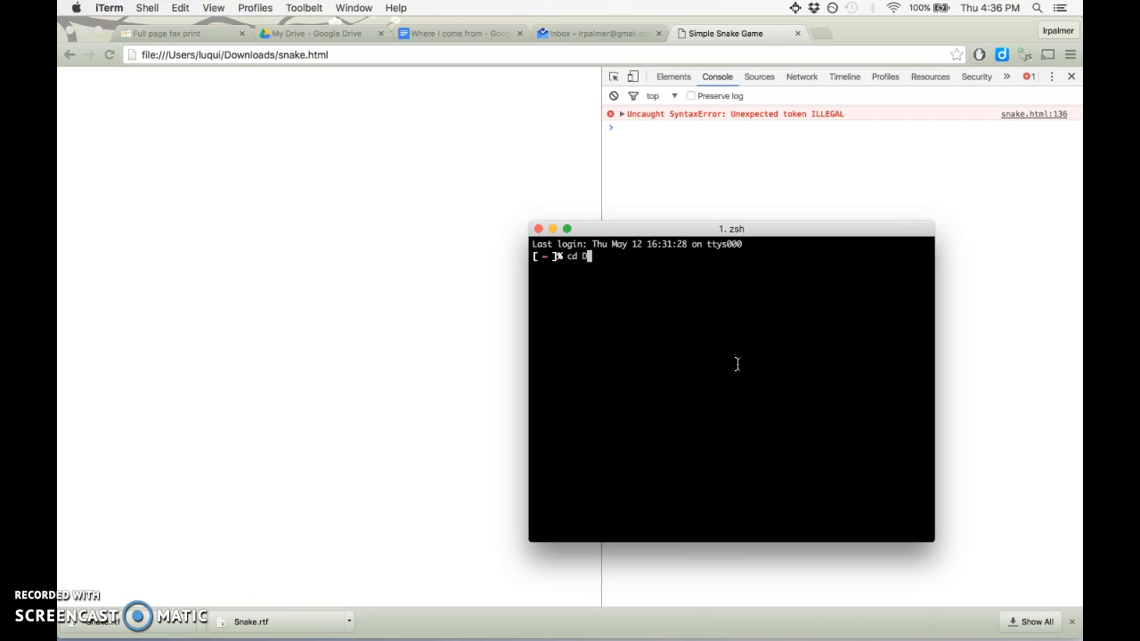
{"action": "type", "text": "vim Downloads/"}
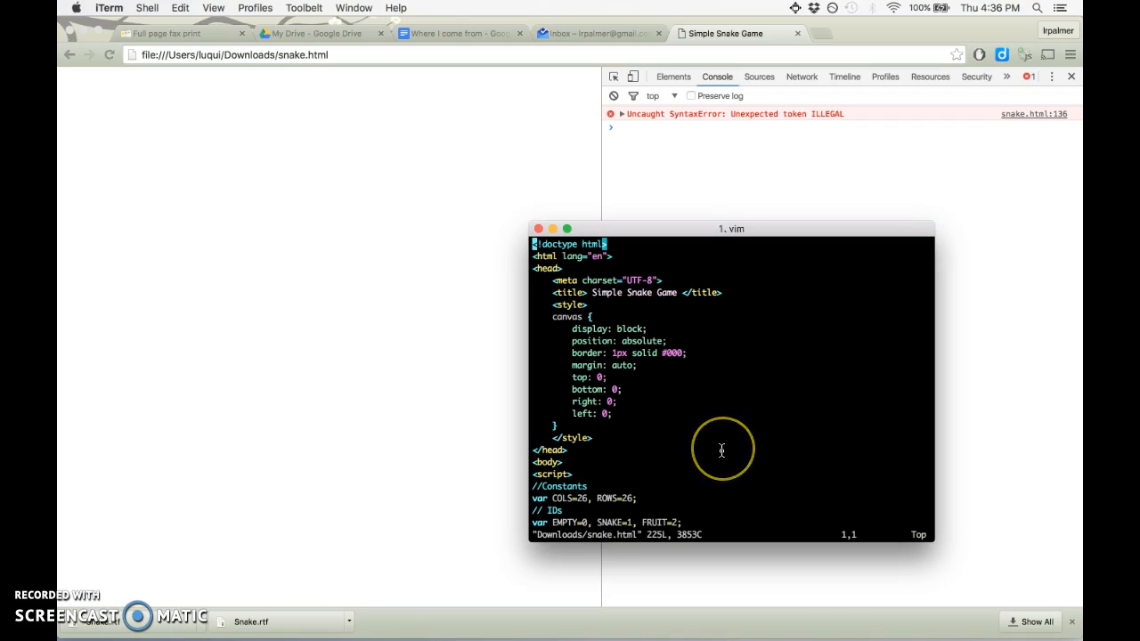
{"action": "type", "text": ":136"}
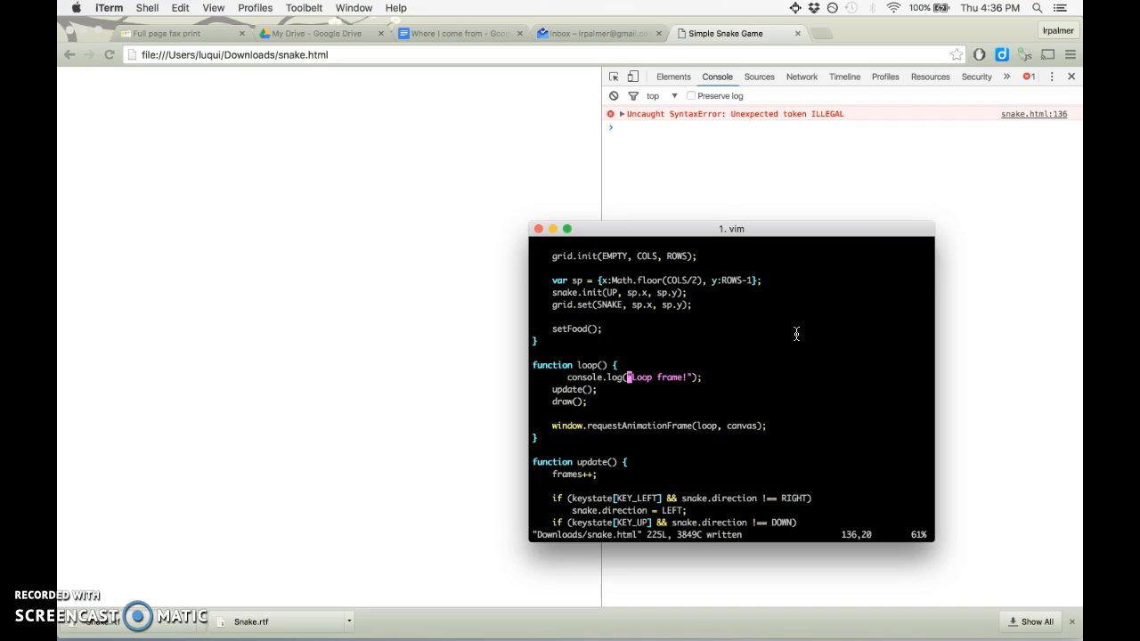
{"action": "mouse_move", "coordinate": [552, 253]}
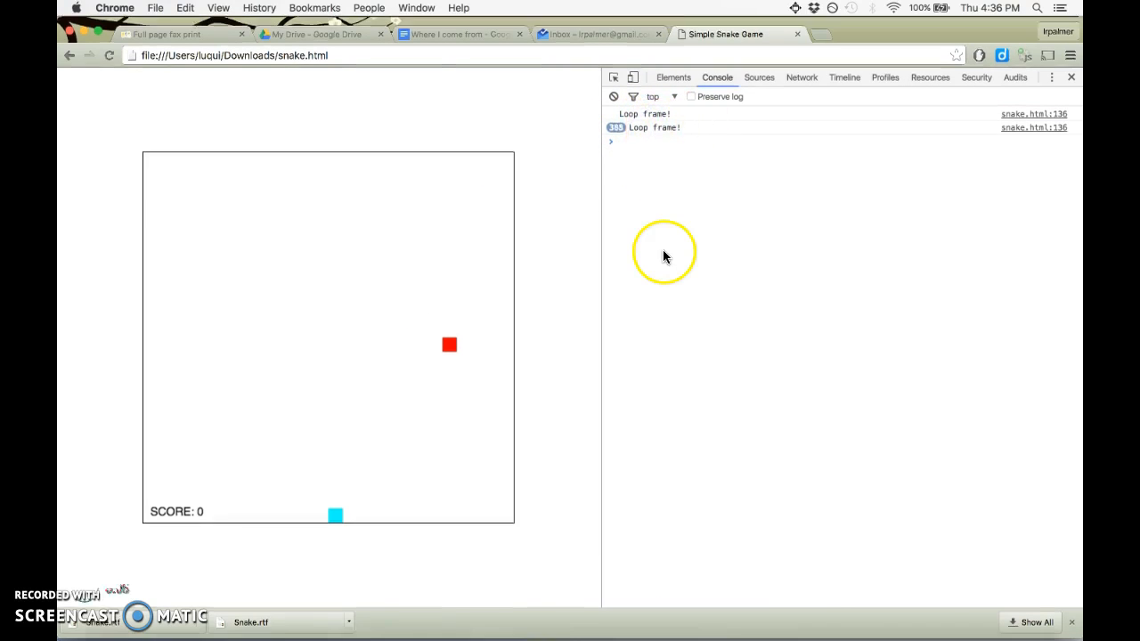
Step: Switch windows to watch the reloaded game log Loop frame! in the console
{"action": "key", "text": "F3"}
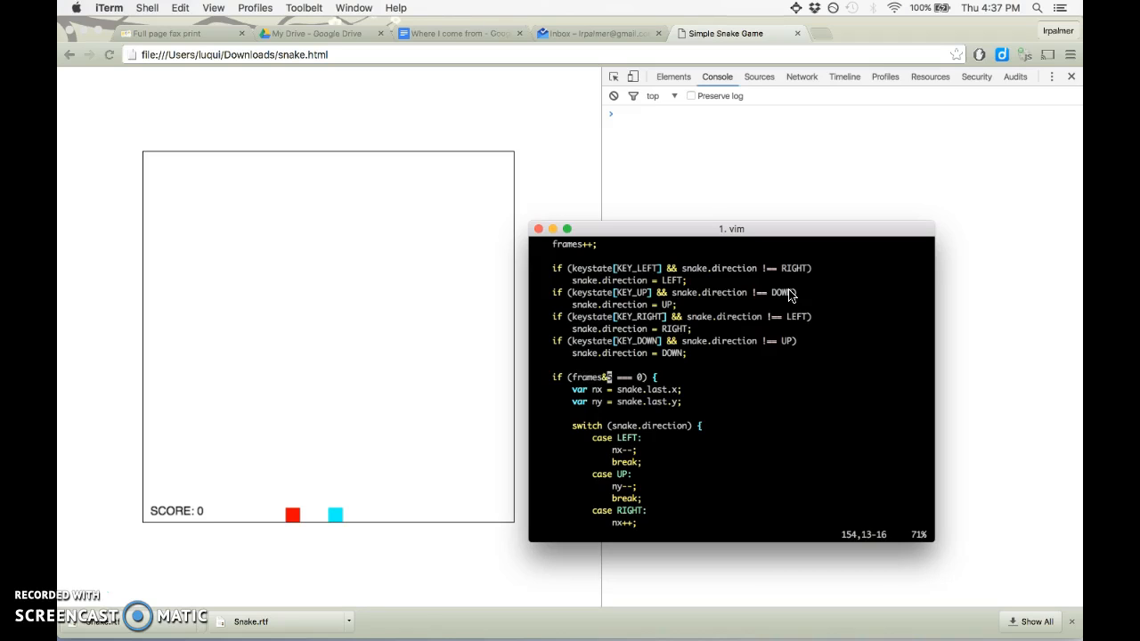
Step: Insert temporary n % 5 working notes (0 %, 1 %, 3 % 5 =) above the frames check in vim
{"action": "key", "text": "i"}
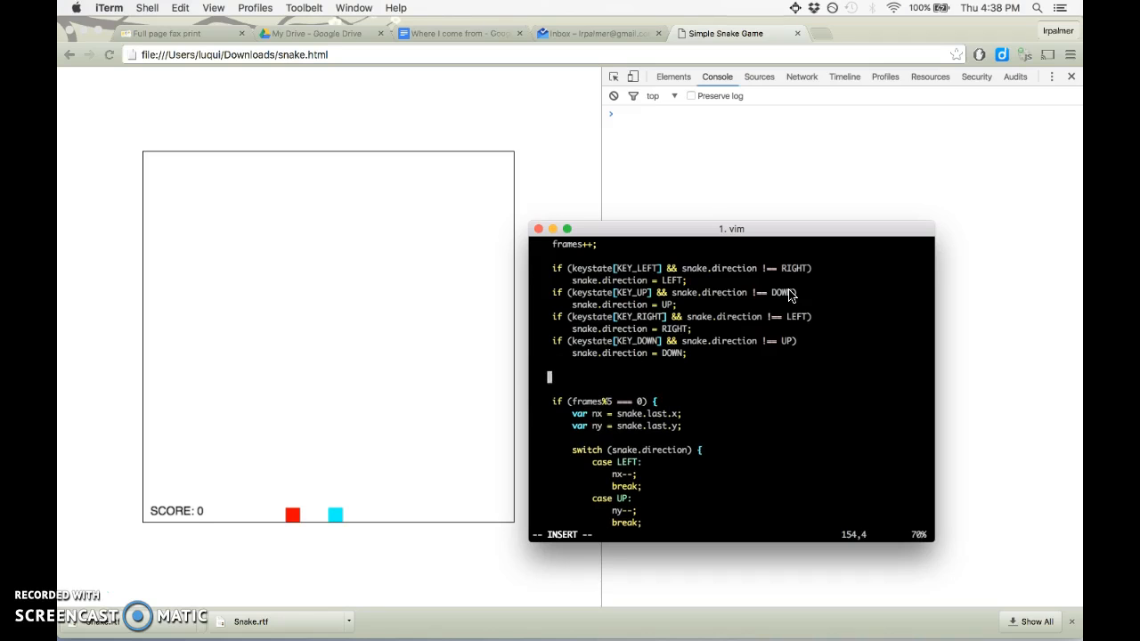
{"action": "type", "text": "0 % 5 = 0"}
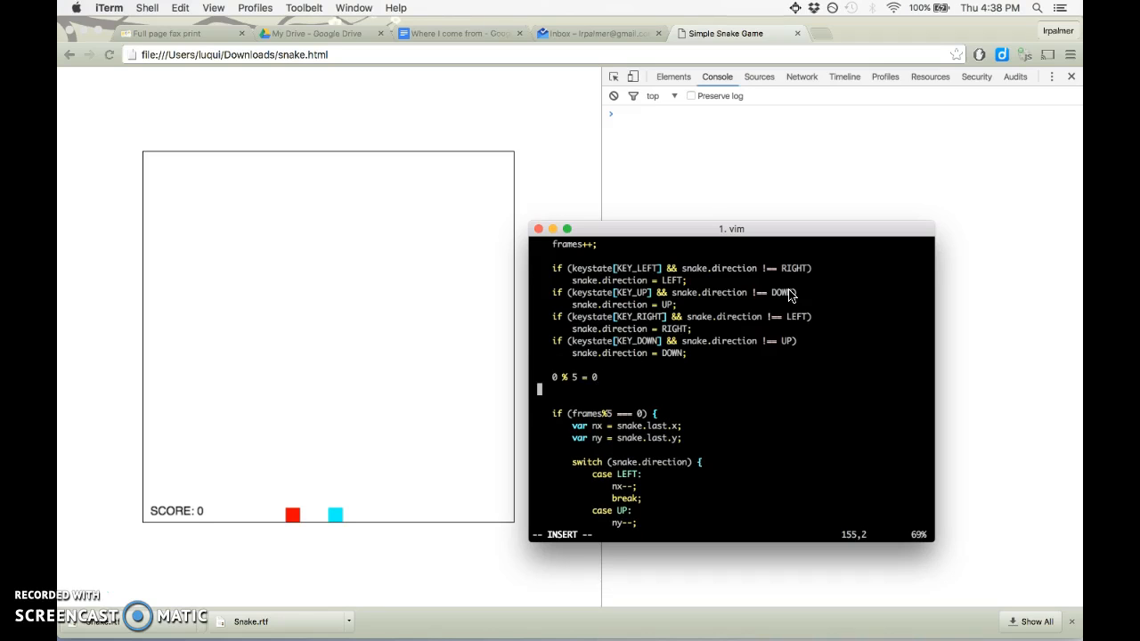
{"action": "type", "text": "1 % 5 = 1"}
{"action": "type", "text": "2 % 5 = 2"}
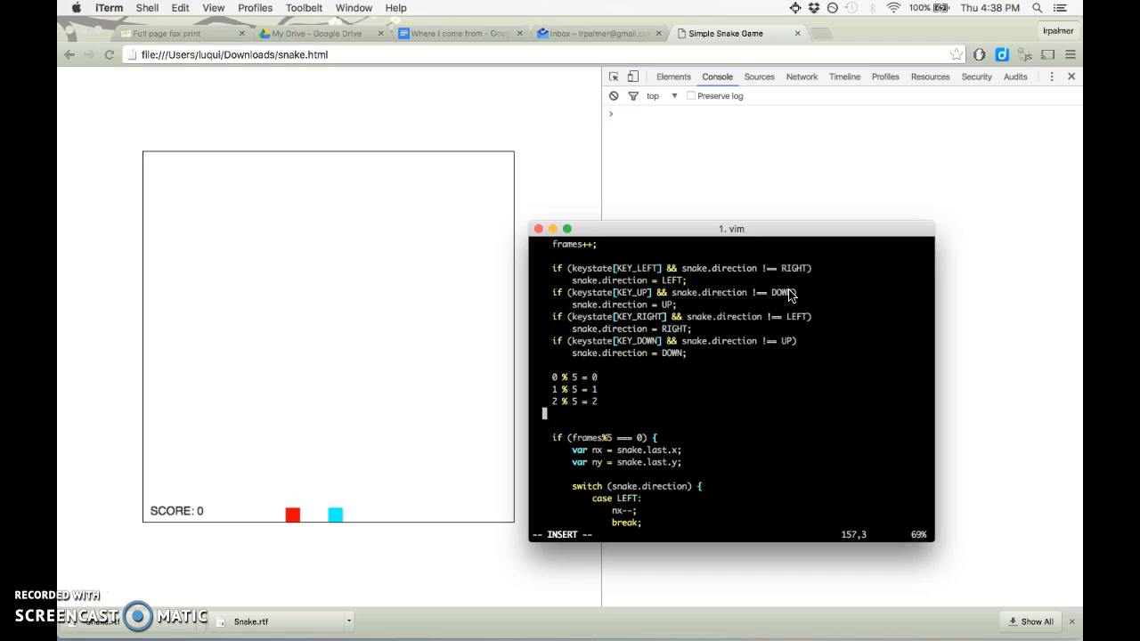
{"action": "type", "text": "3 % 5 = 3"}
{"action": "type", "text": "6 % 5= 1"}
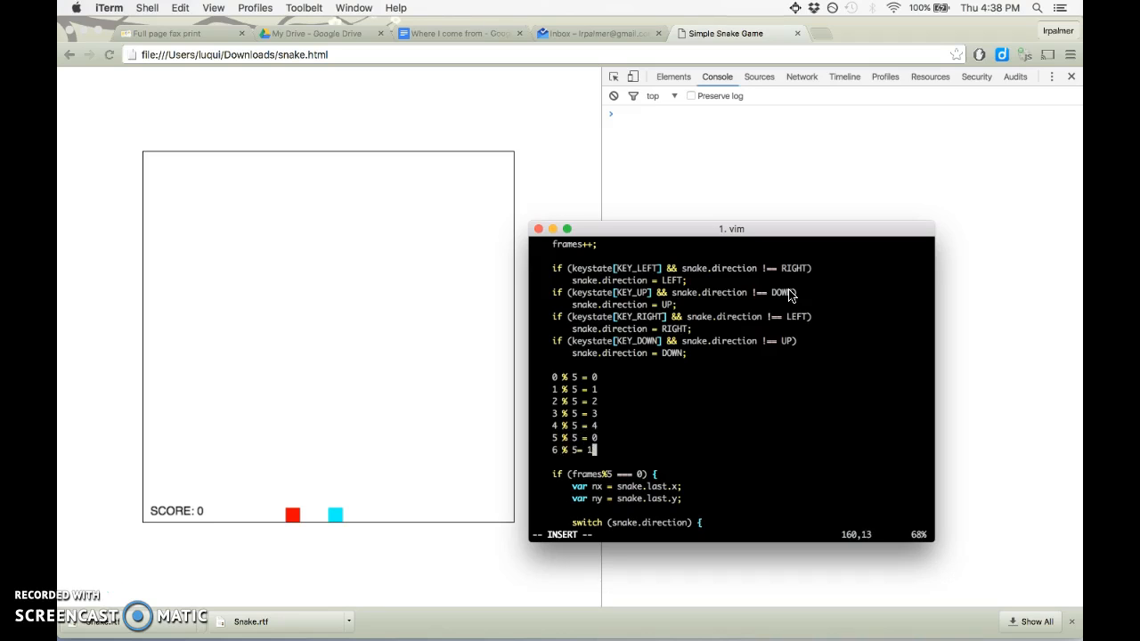
{"action": "key", "text": "Enter"}
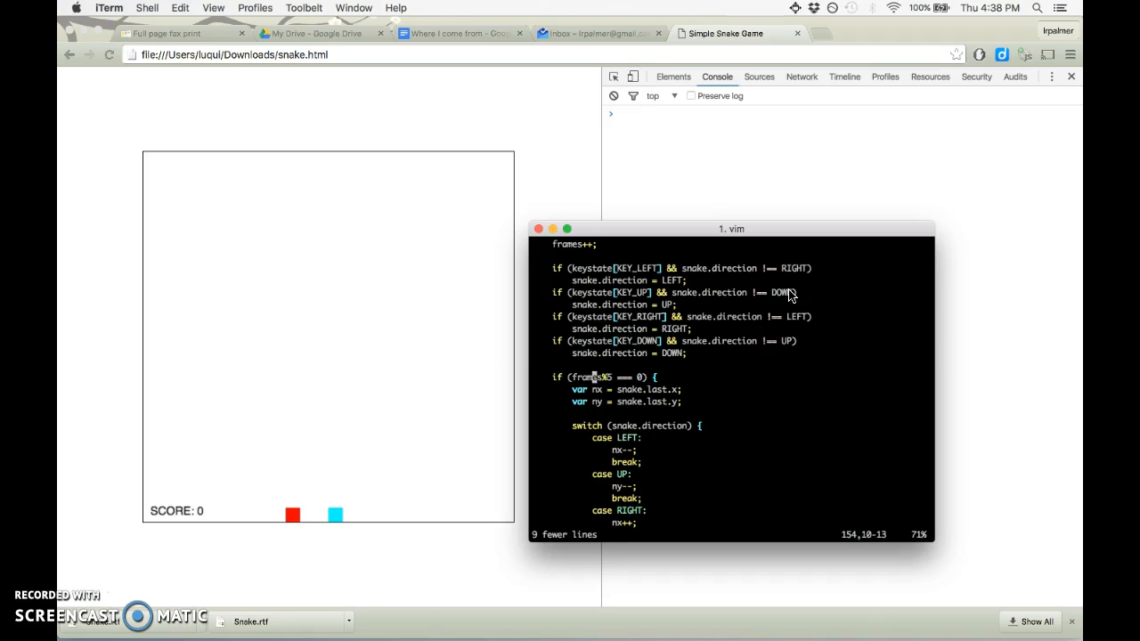
{"action": "scroll", "scroll_direction": "down", "scroll_amount": 3}
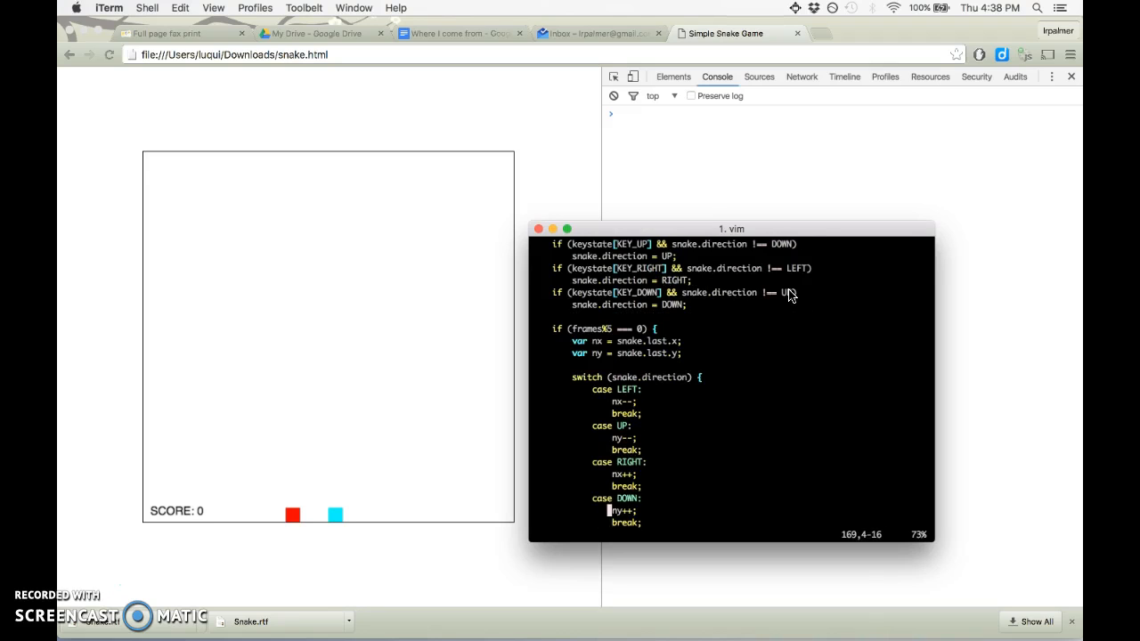
{"action": "key", "text": "i"}
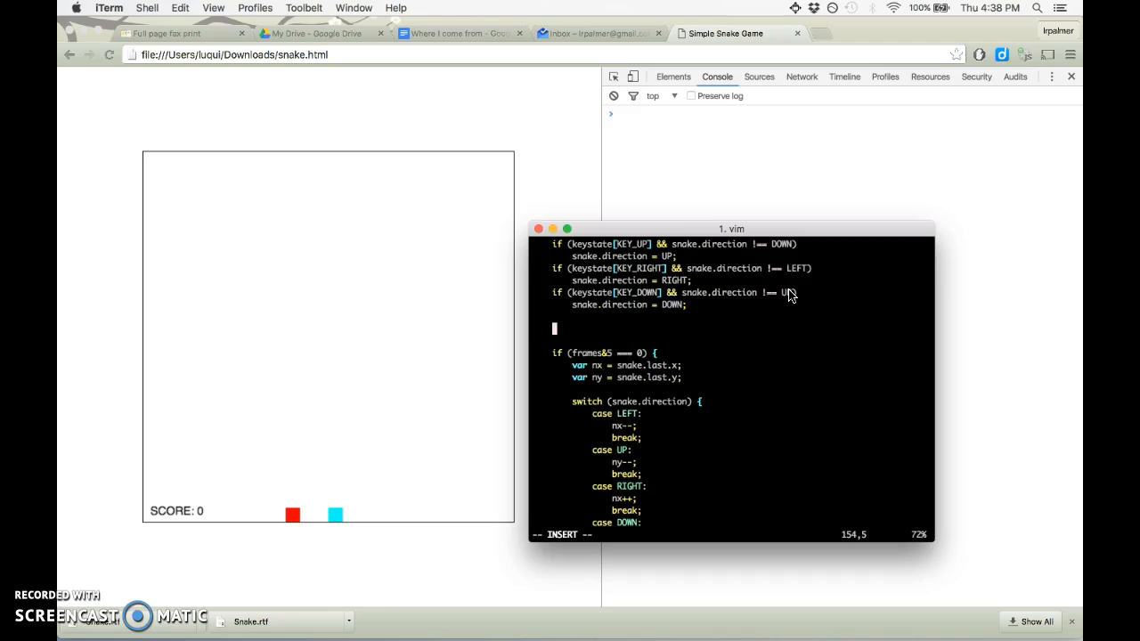
{"action": "type", "text": "101"}
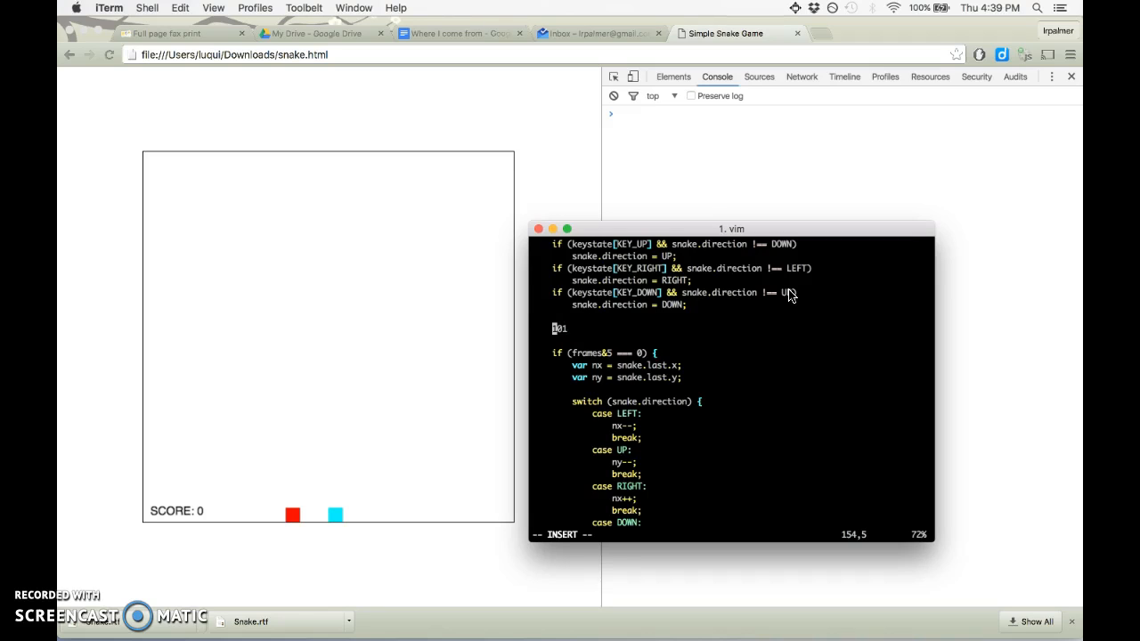
{"action": "key", "text": "V"}
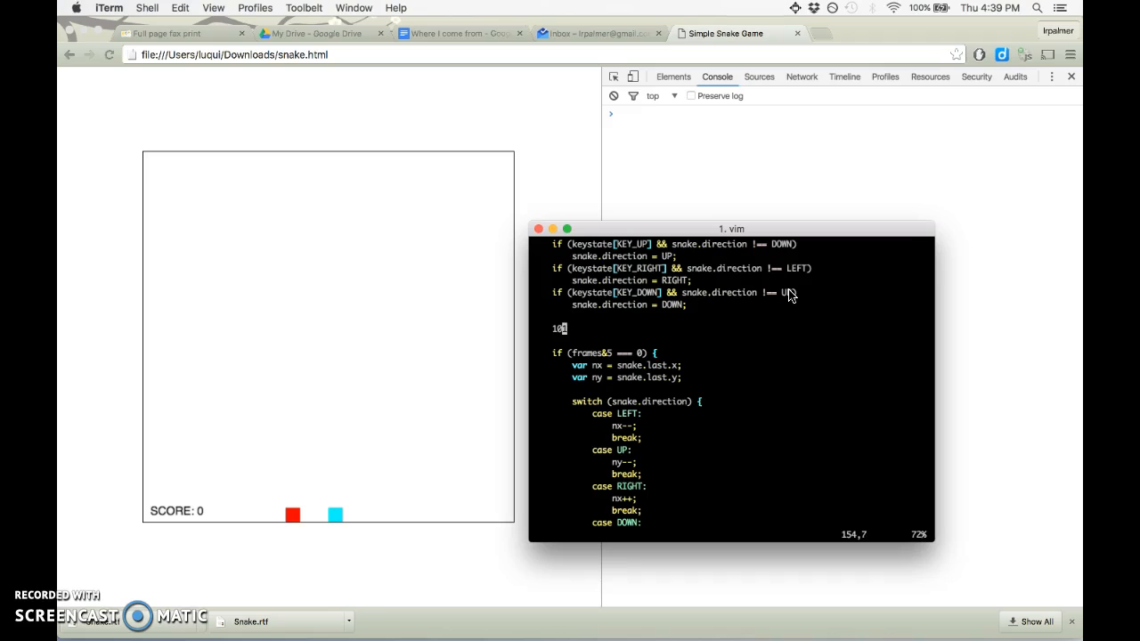
{"action": "key", "text": "V"}
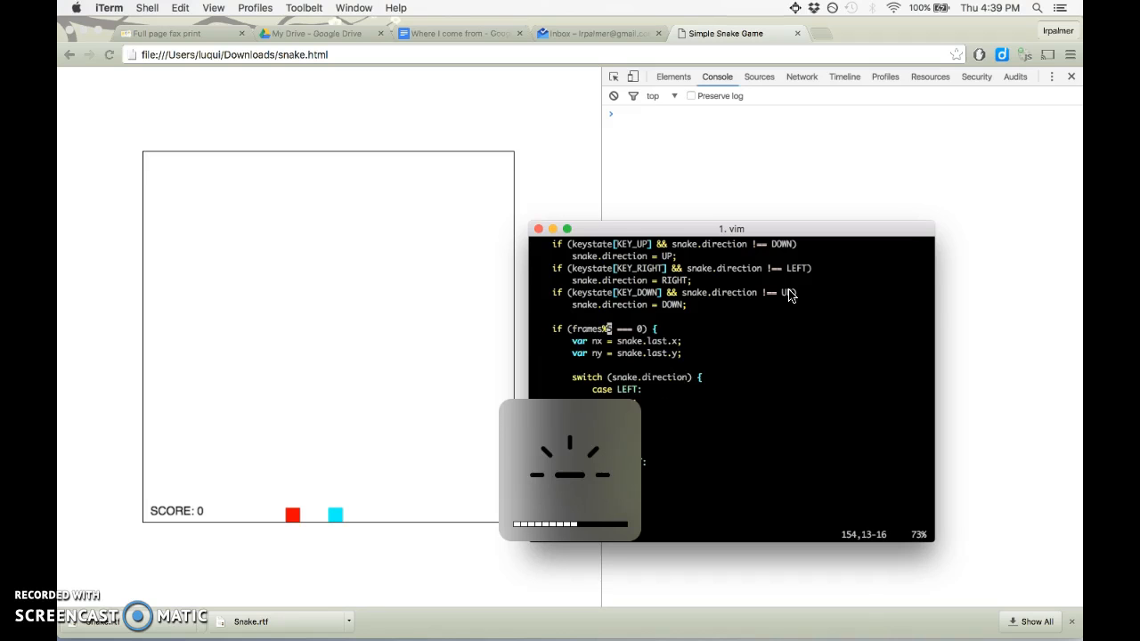
Step: Reload the game in Chrome to read the console ReferenceError
{"action": "left_click", "coordinate": [545, 128]}
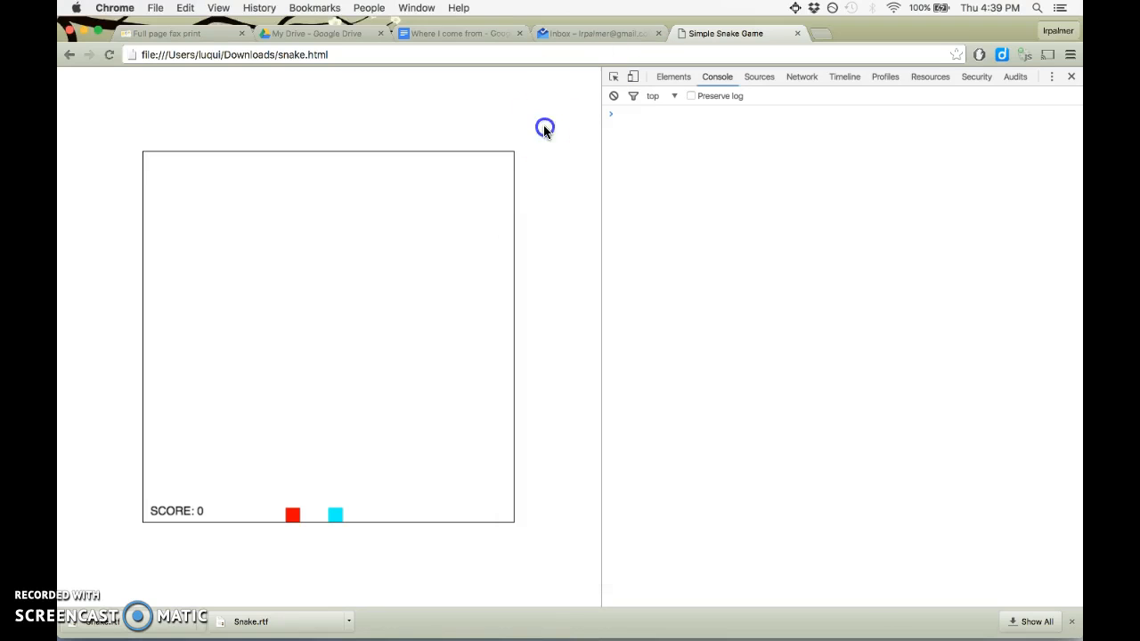
{"action": "key", "text": "F3"}
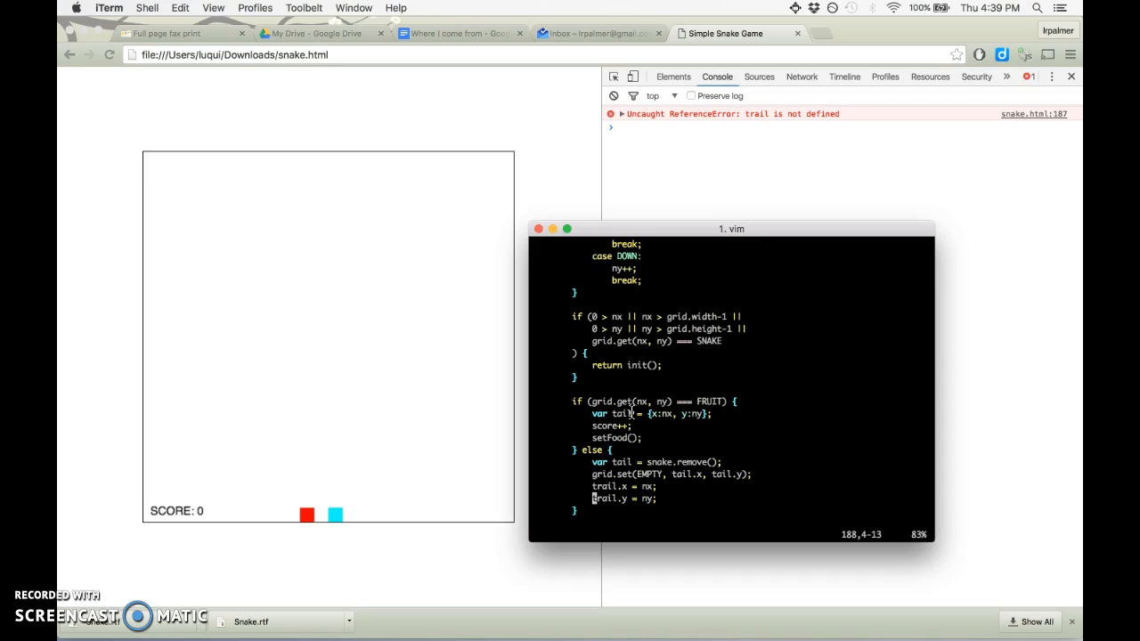
Step: Comment out the trail.x and trail.y lines with // and reload to test the fix
{"action": "type", "text": "//"}
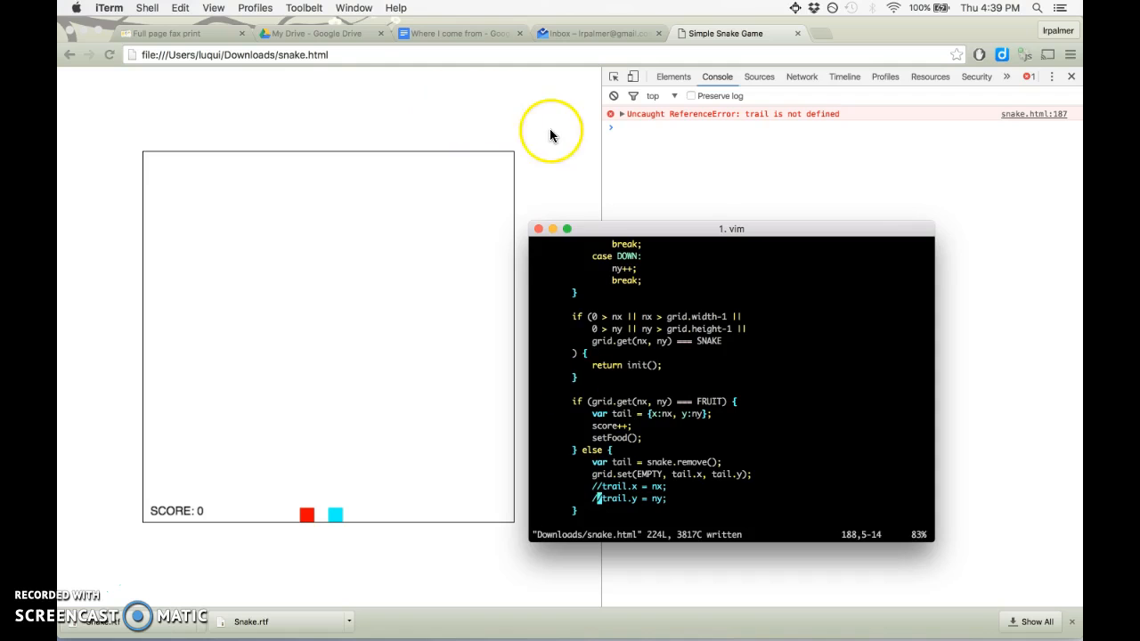
{"action": "key", "text": "F3"}
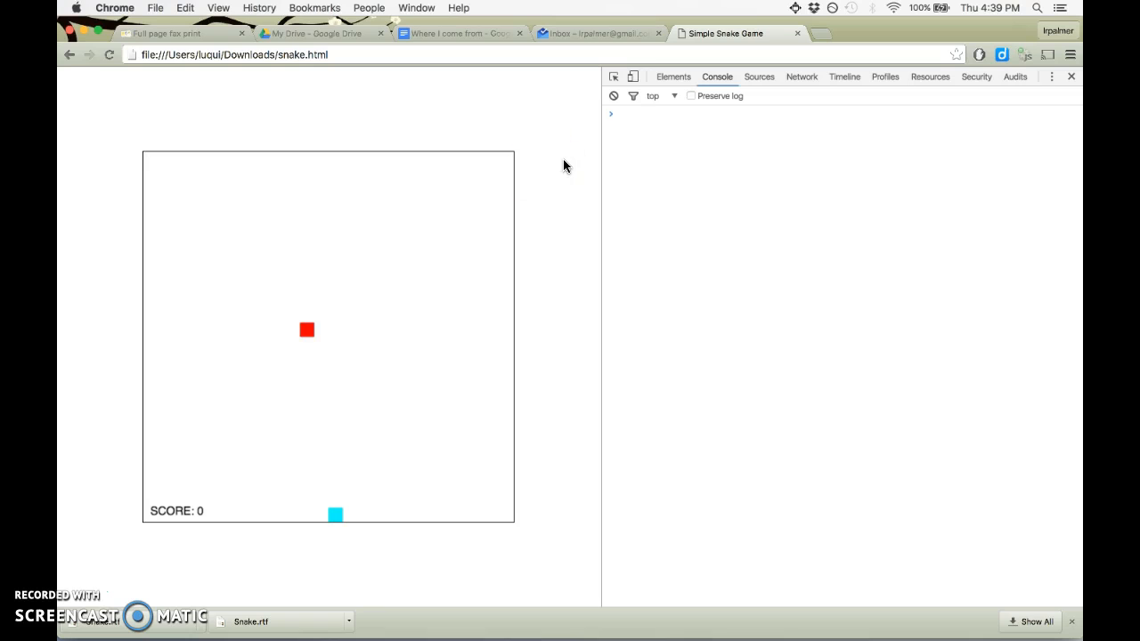
{"action": "mouse_move", "coordinate": [381, 299]}
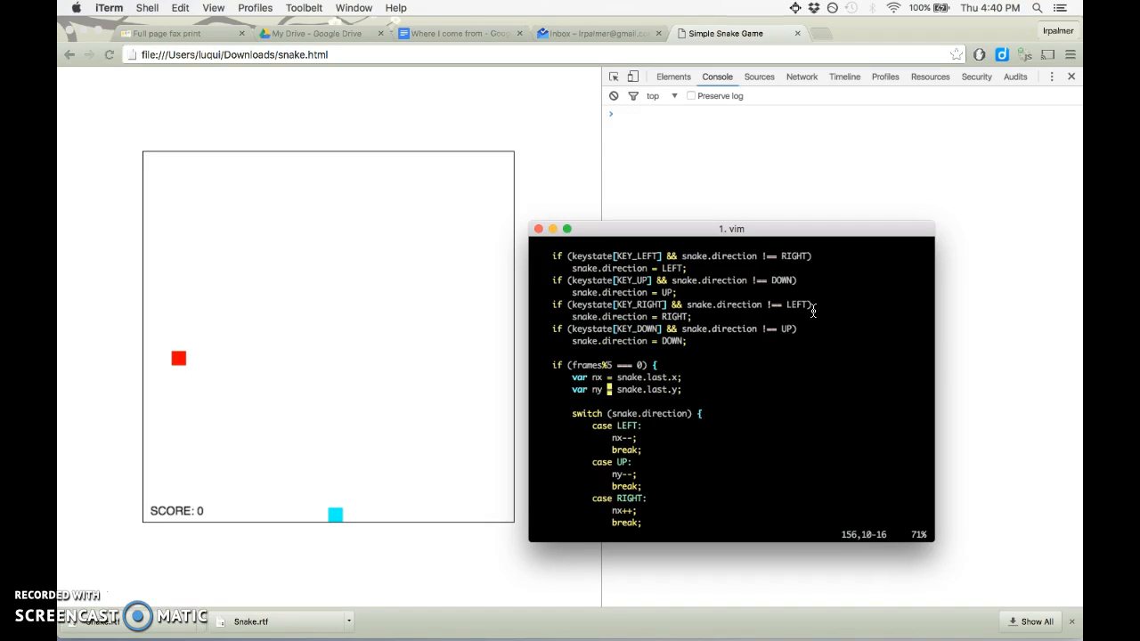
Step: Scroll through the update function's direction and movement code in vim
{"action": "scroll", "scroll_direction": "down", "scroll_amount": 3}
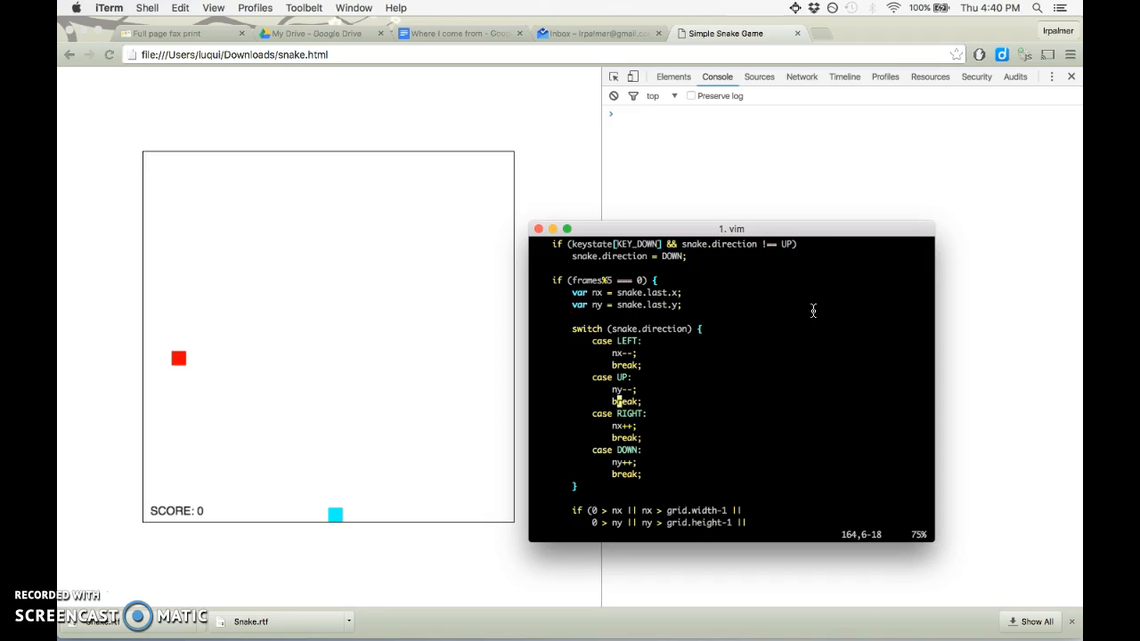
{"action": "scroll", "scroll_direction": "down", "scroll_amount": 3}
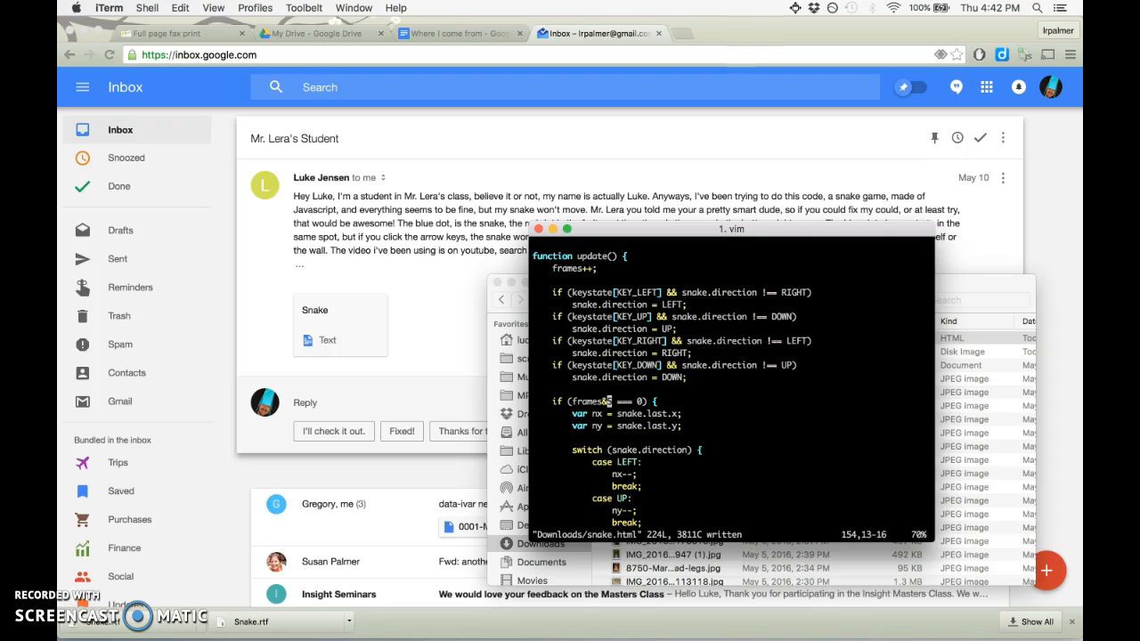
Step: Navigate to file:///Downloads/ and load the local snake.html game page
{"action": "type", "text": "file:///Down"}
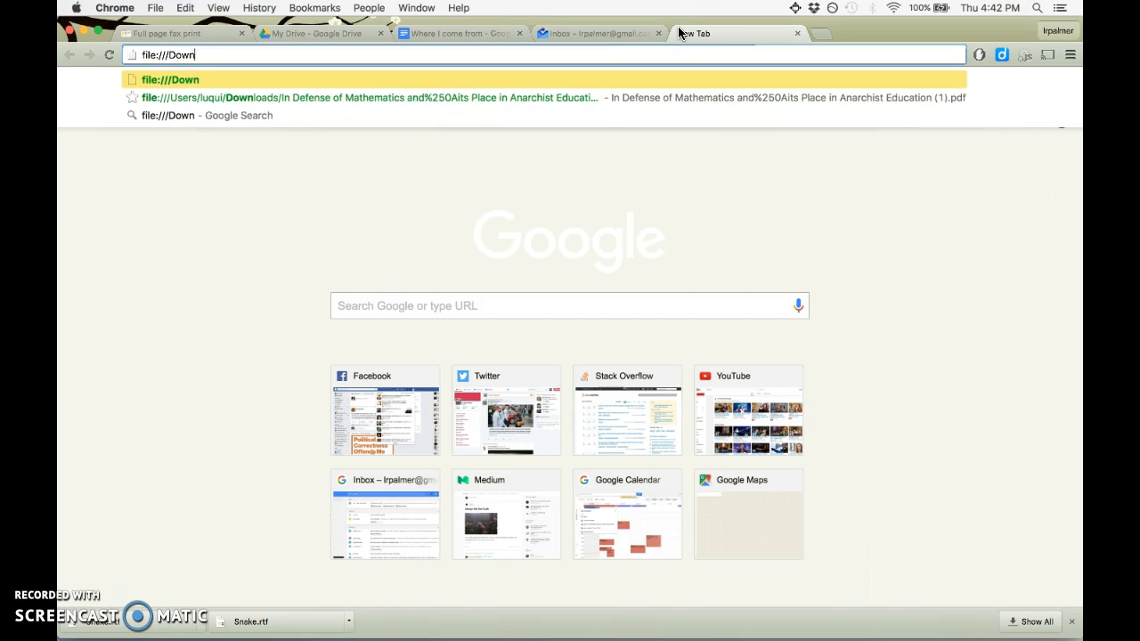
{"action": "type", "text": "loads/"}
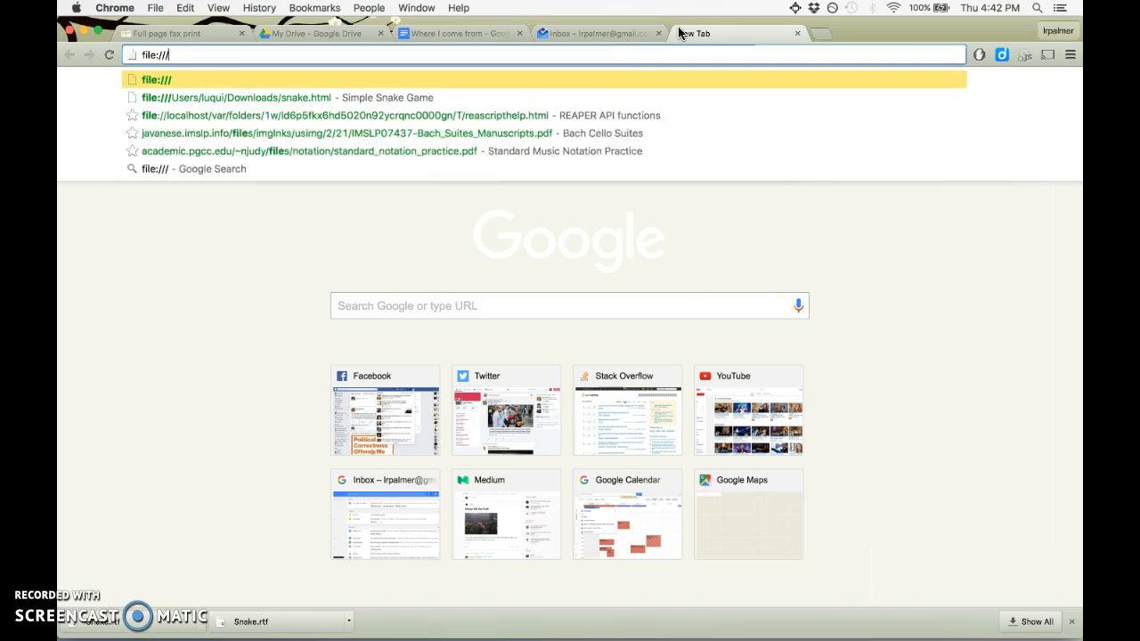
{"action": "left_click", "coordinate": [250, 96]}
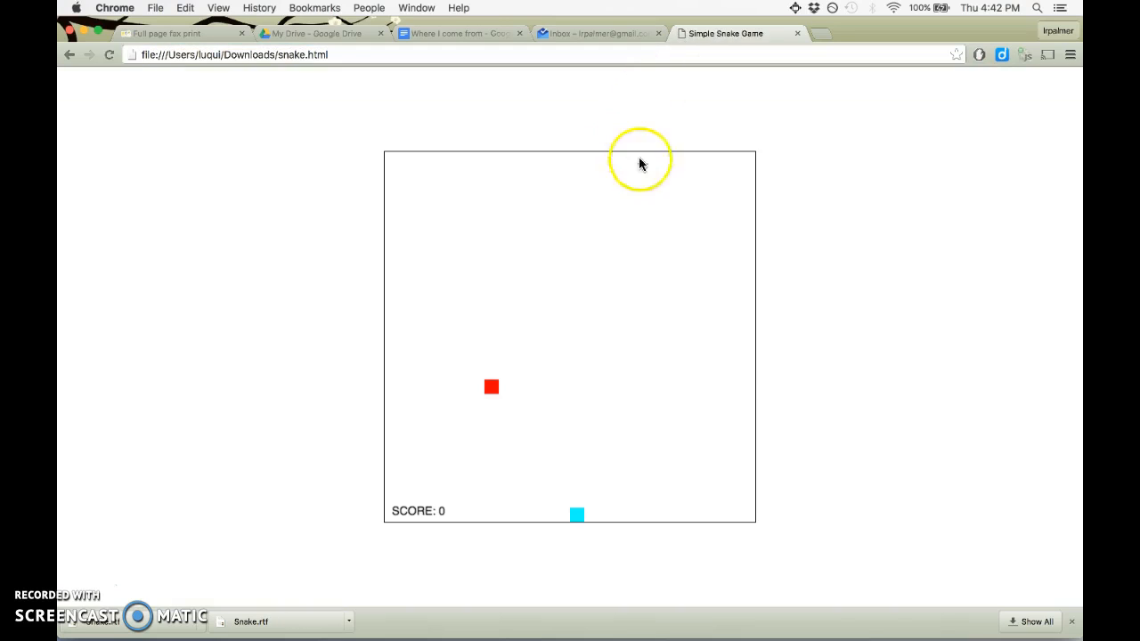
{"action": "left_click", "coordinate": [1071, 54]}
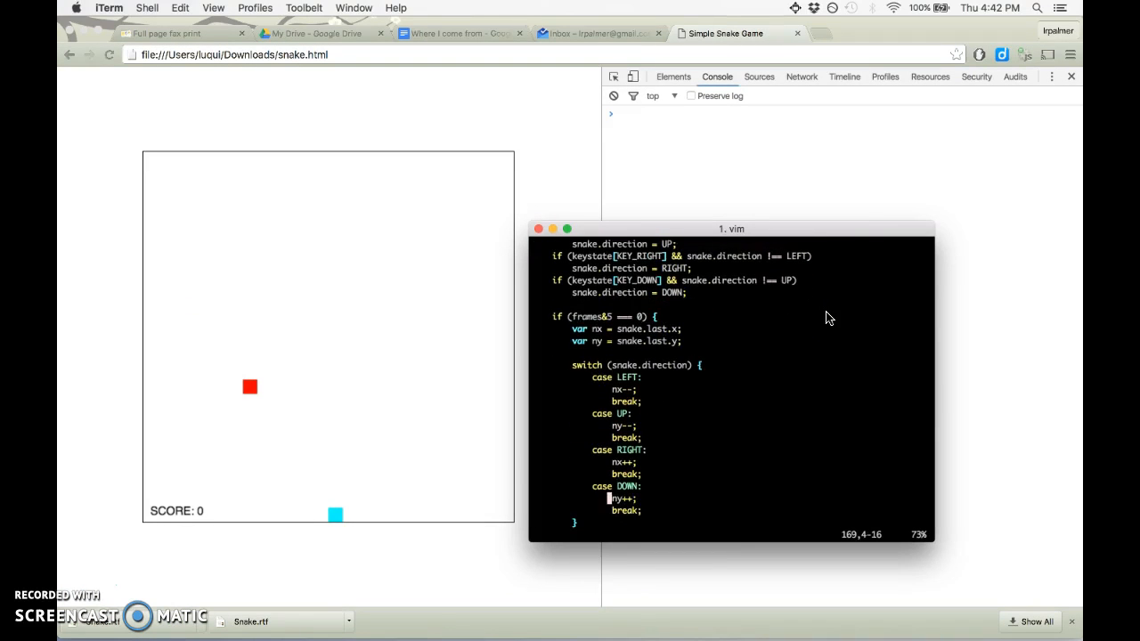
Step: Begin a console.log('I'm in the loop!') line inside the frames%5 === 0 block
{"action": "scroll", "scroll_direction": "down", "scroll_amount": 3}
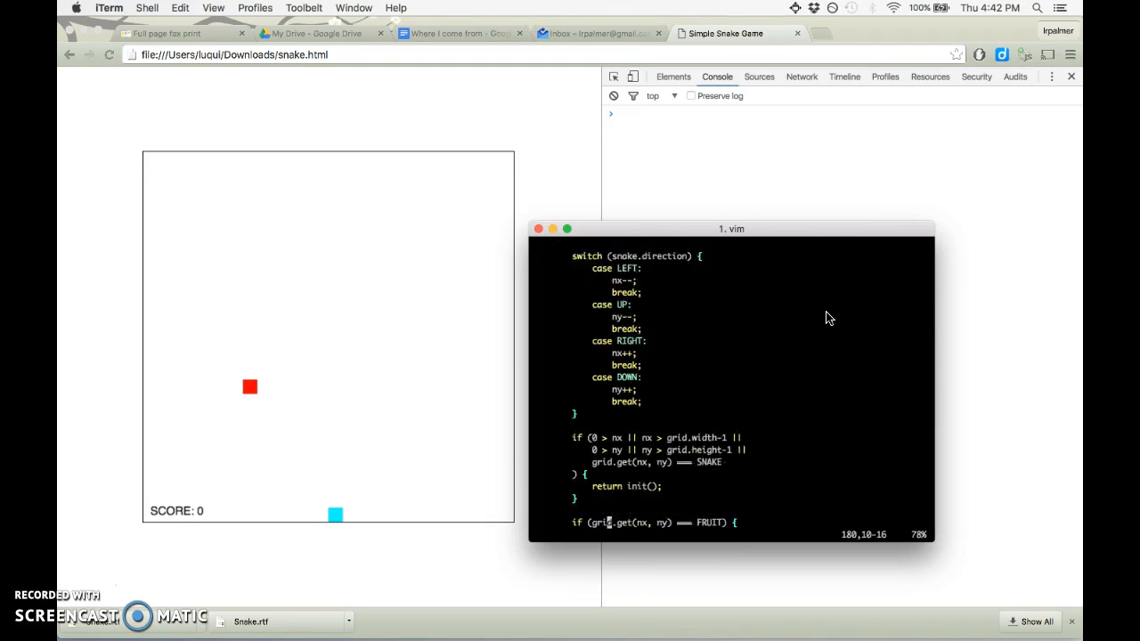
{"action": "scroll", "scroll_direction": "down", "scroll_amount": 3}
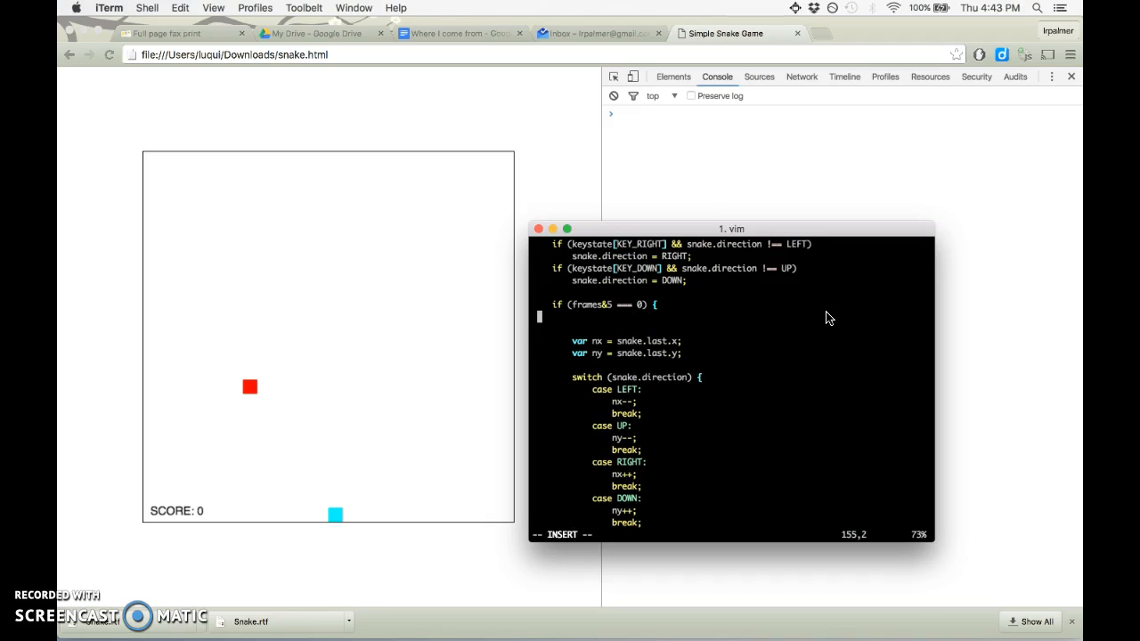
{"action": "type", "text": "console.log('"}
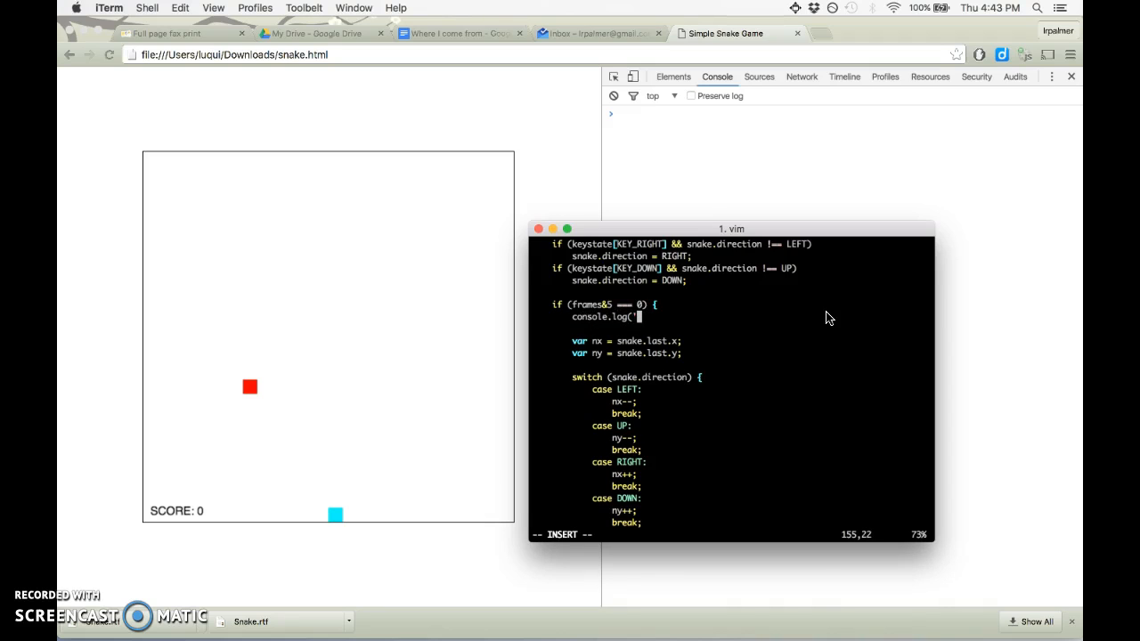
{"action": "type", "text": "i"}
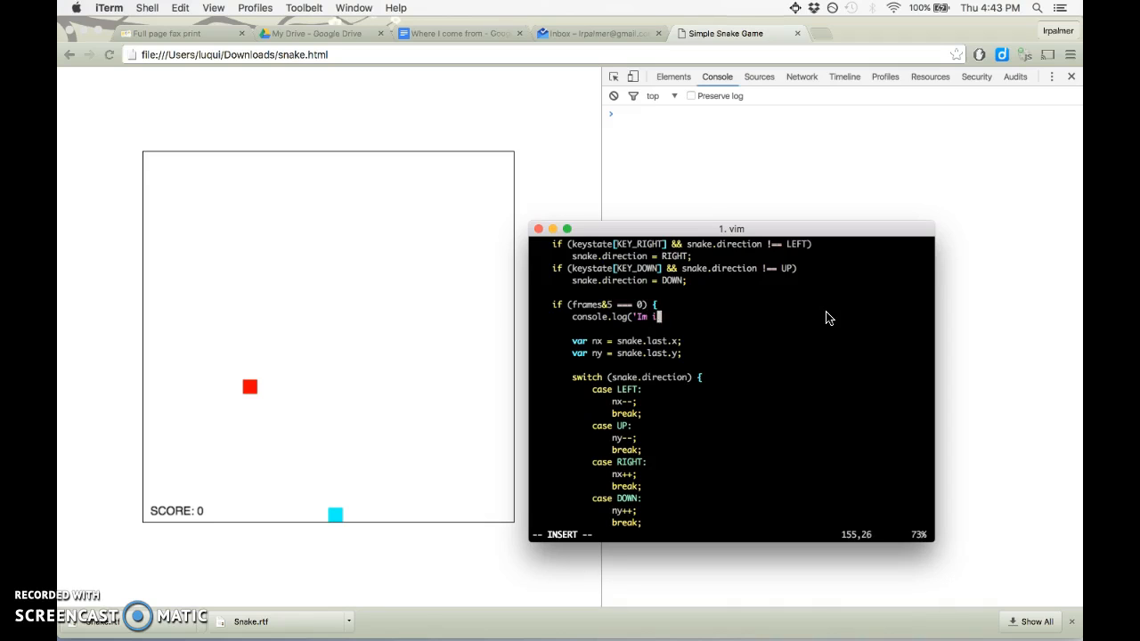
Step: Finish the console.log line, replace the frames%5 condition with true, and watch the console output in Chrome
{"action": "type", "text": "n the loop!');"}
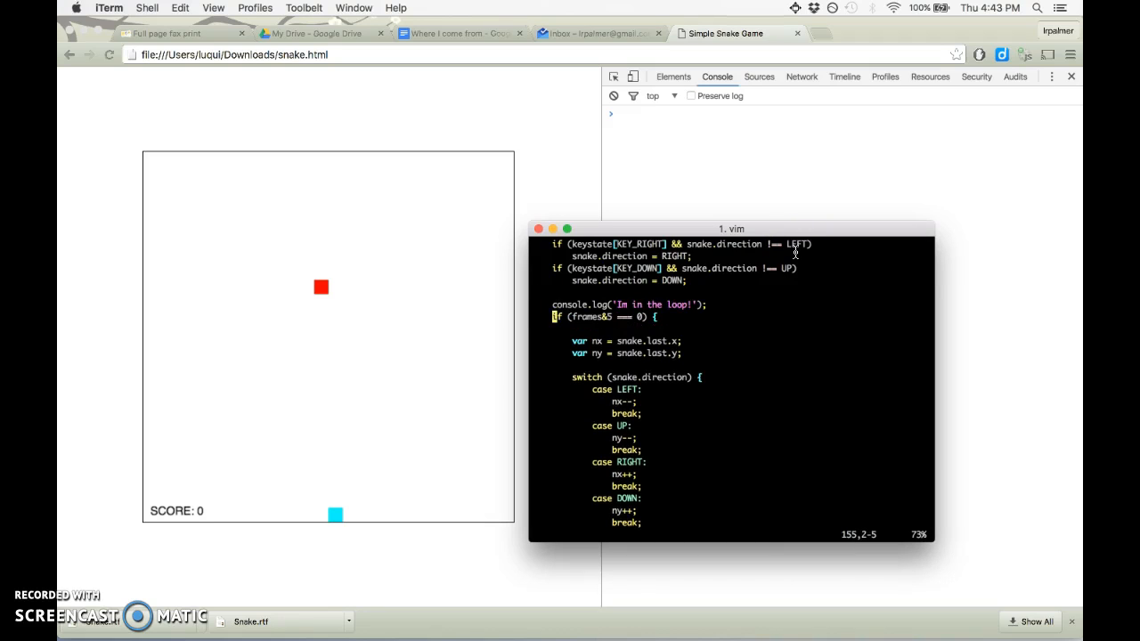
{"action": "left_click", "coordinate": [560, 121]}
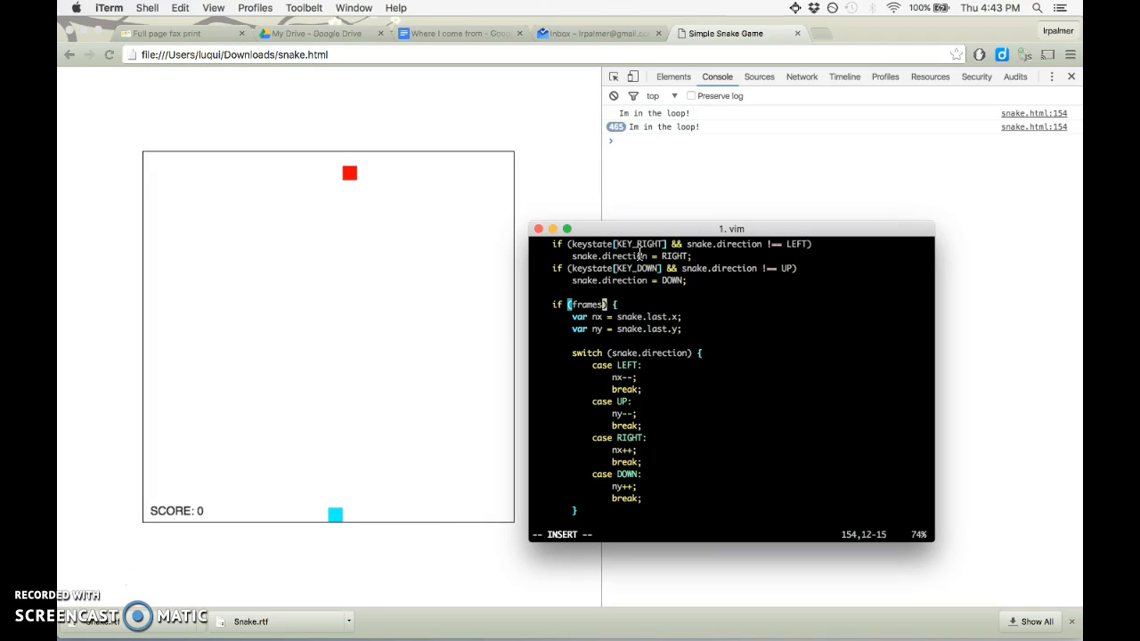
{"action": "type", "text": "true"}
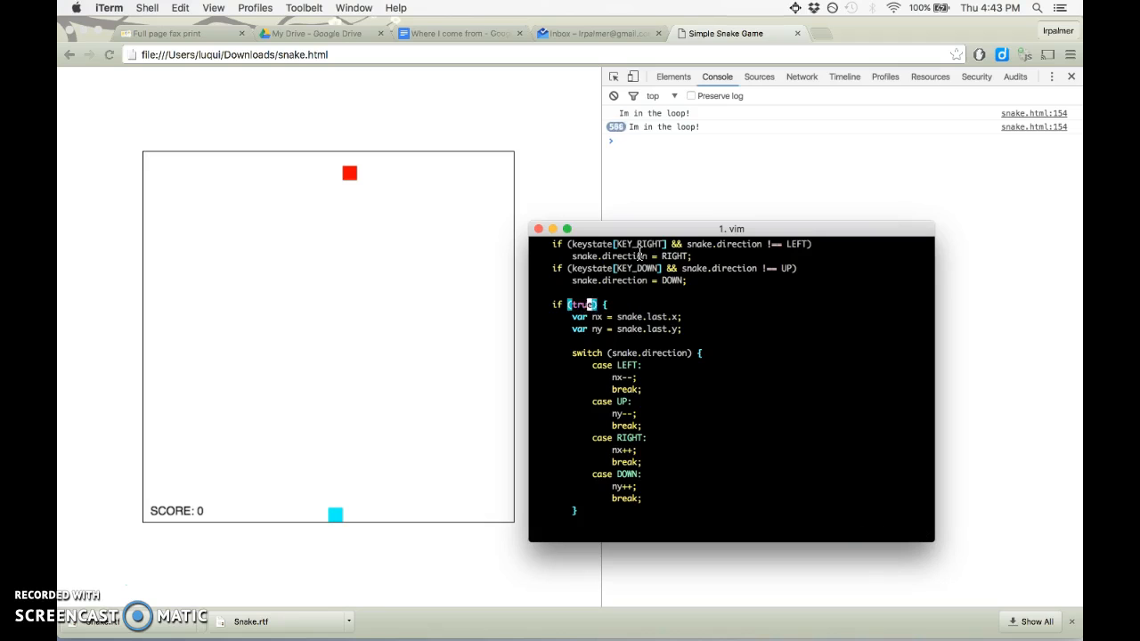
{"action": "left_click", "coordinate": [555, 168]}
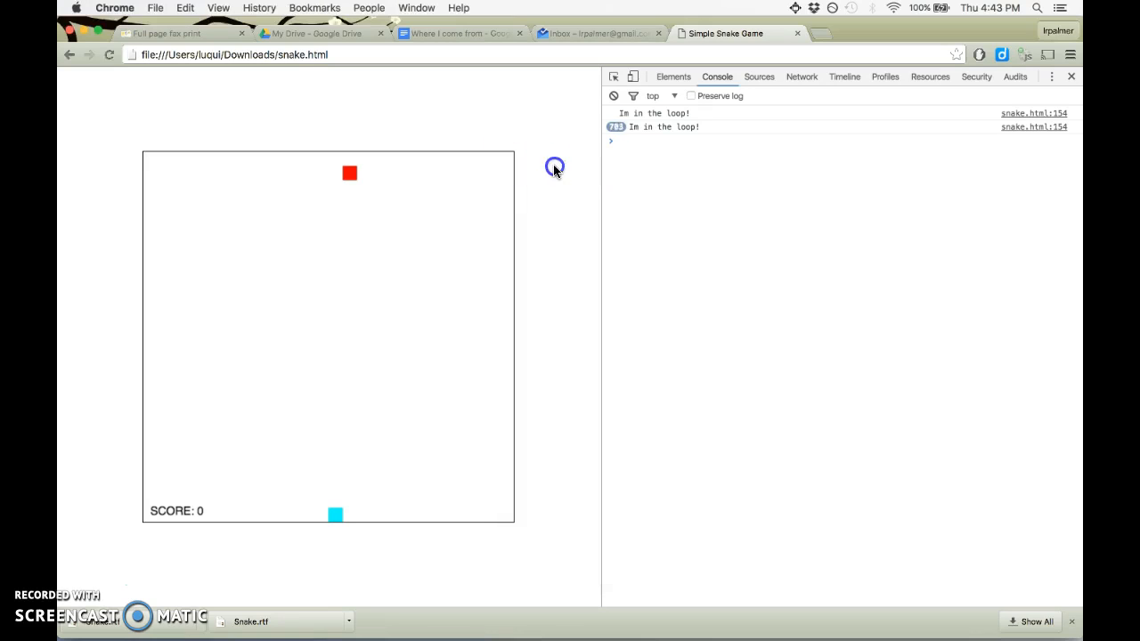